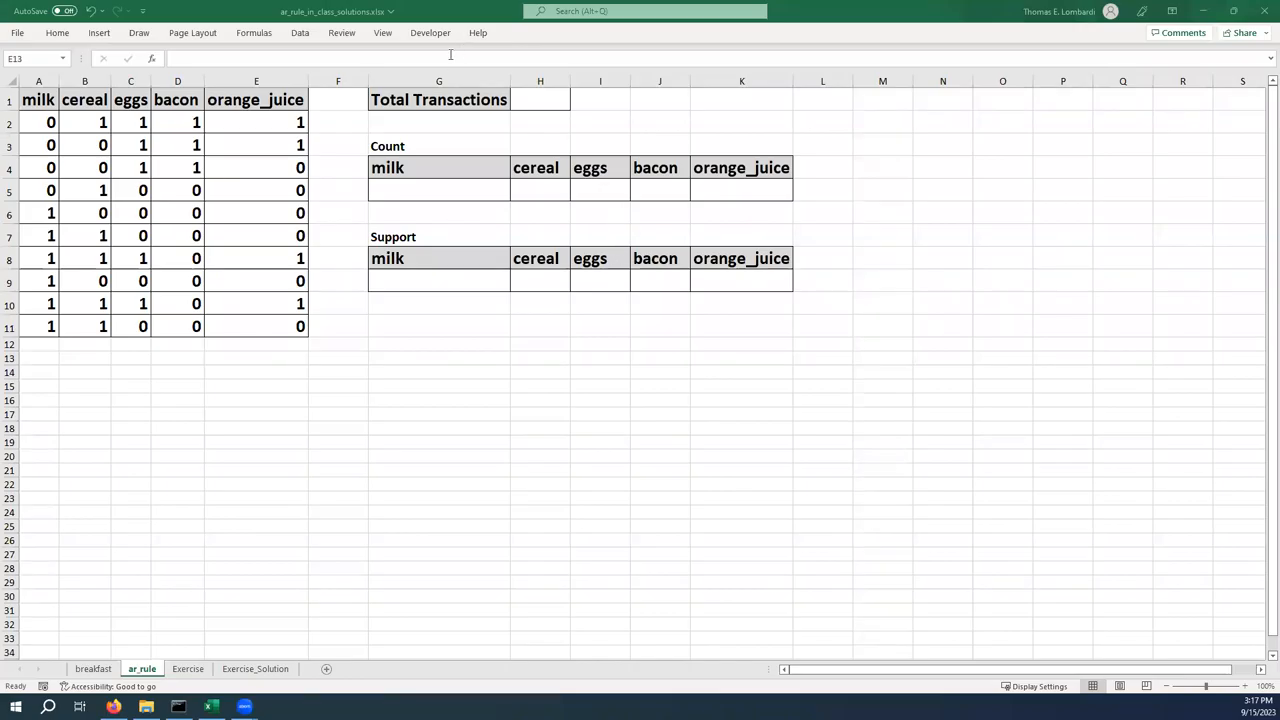
- Enter =COUNT(A2:A11) in H1 so Total Transactions shows 10
{"action": "left_click", "coordinate": [256, 358]}
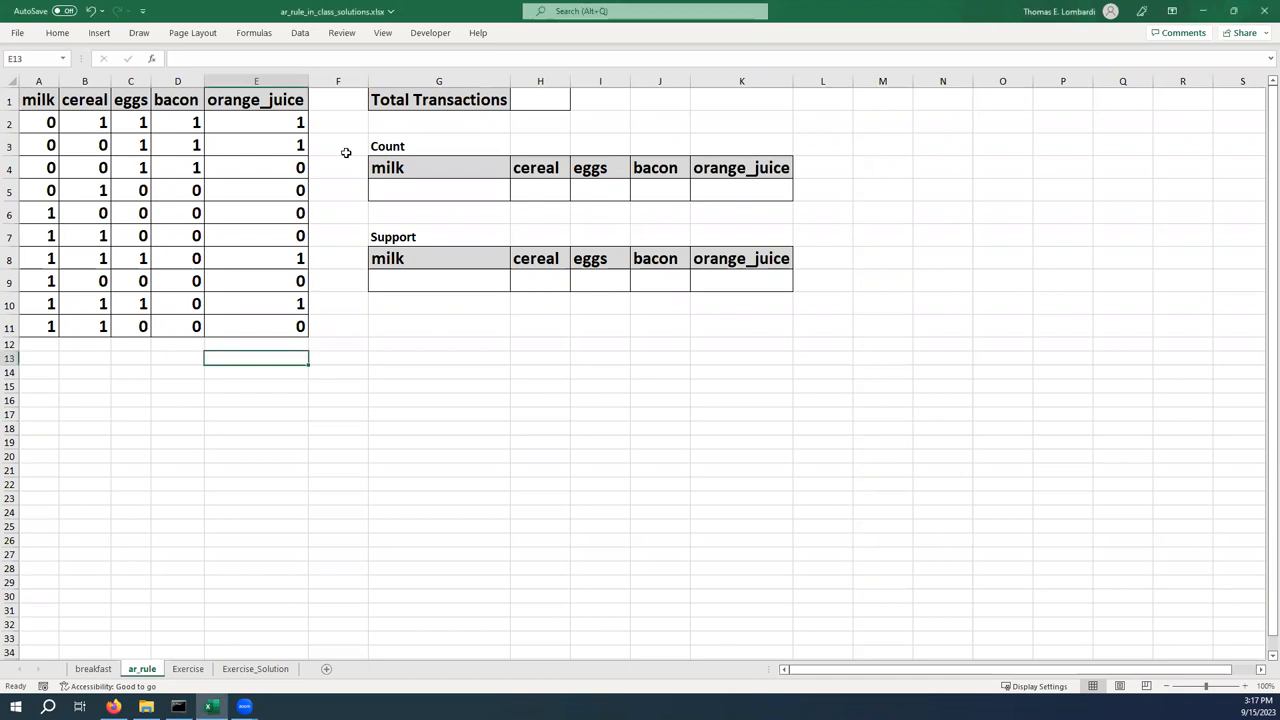
{"action": "mouse_move", "coordinate": [348, 144]}
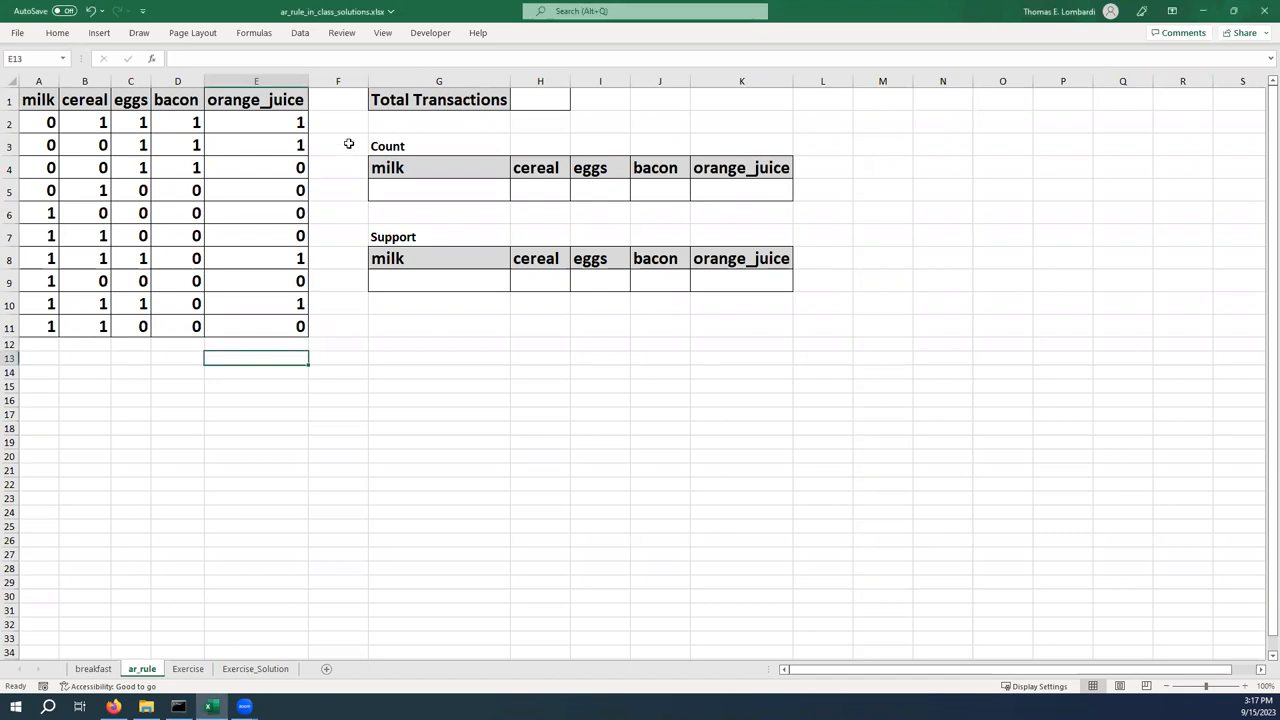
{"action": "mouse_move", "coordinate": [392, 368]}
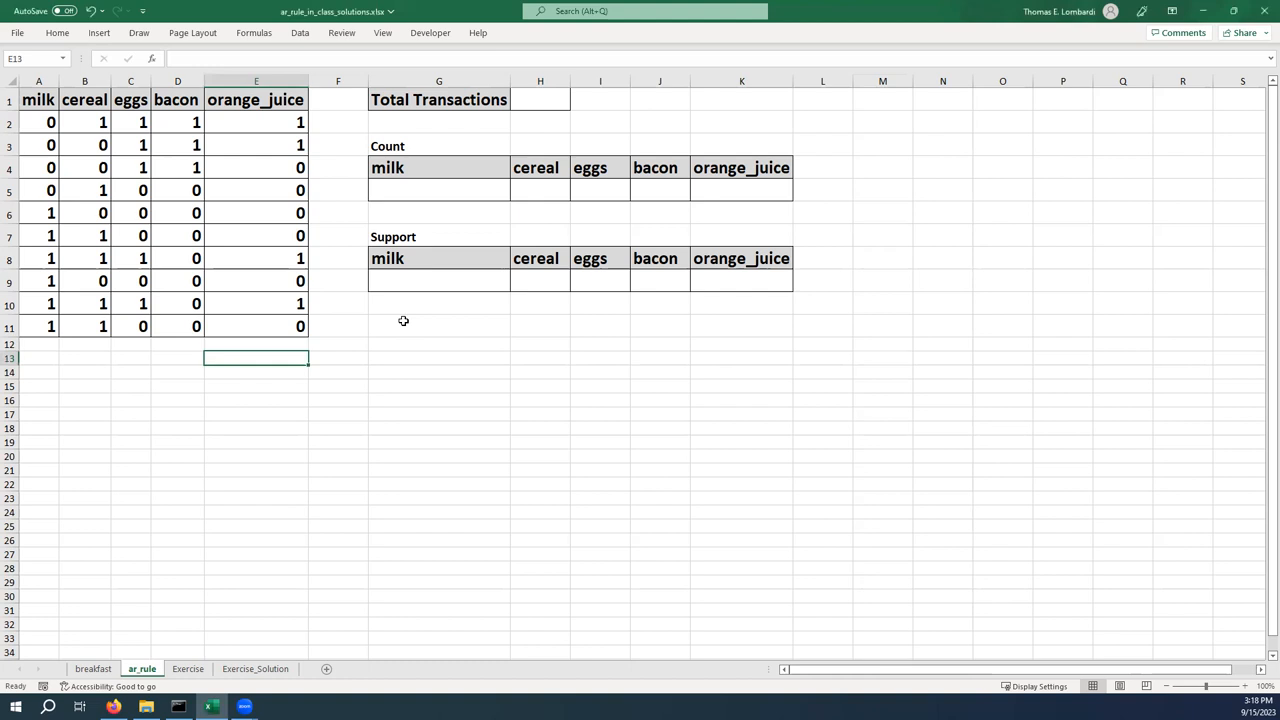
{"action": "mouse_move", "coordinate": [446, 150]}
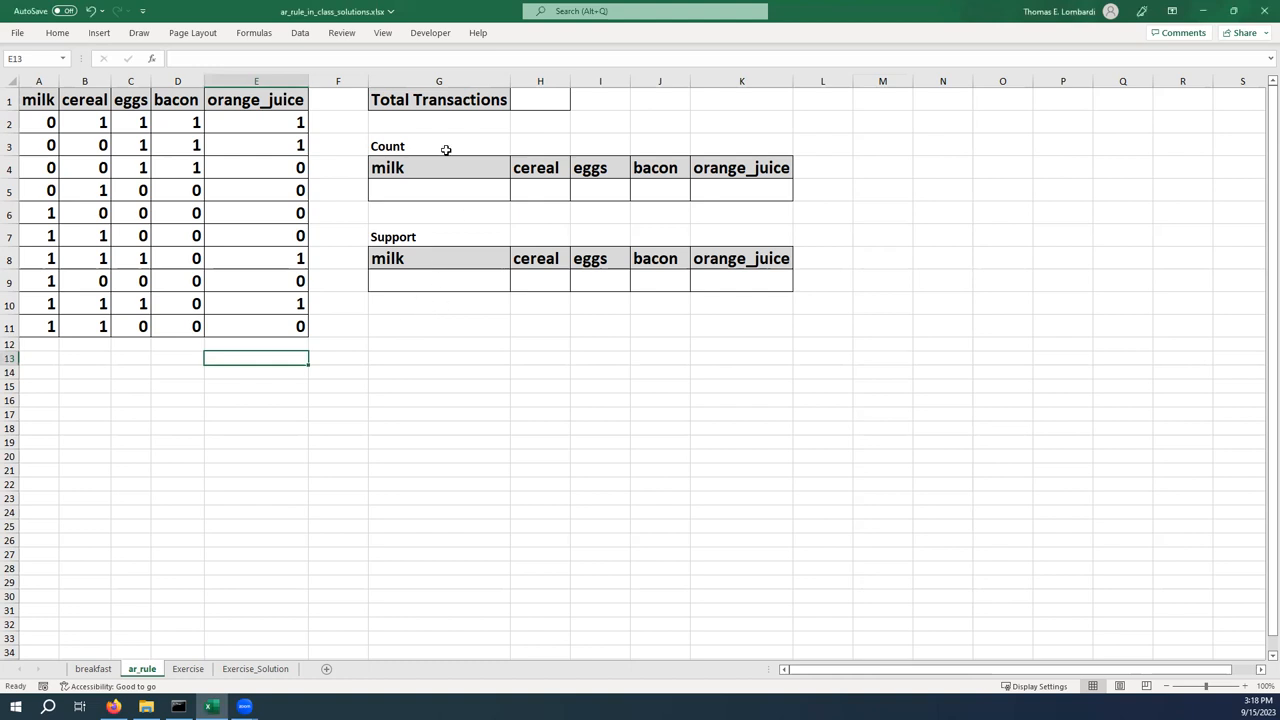
{"action": "mouse_move", "coordinate": [191, 266]}
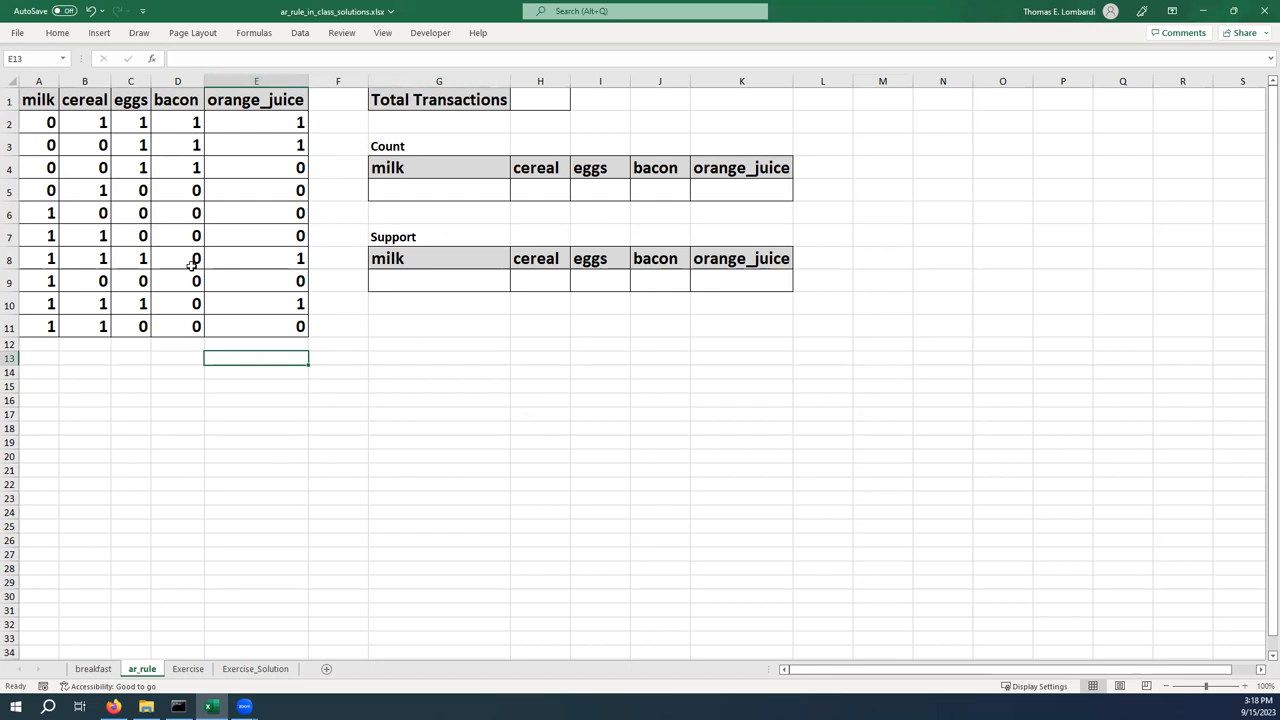
{"action": "mouse_move", "coordinate": [693, 313]}
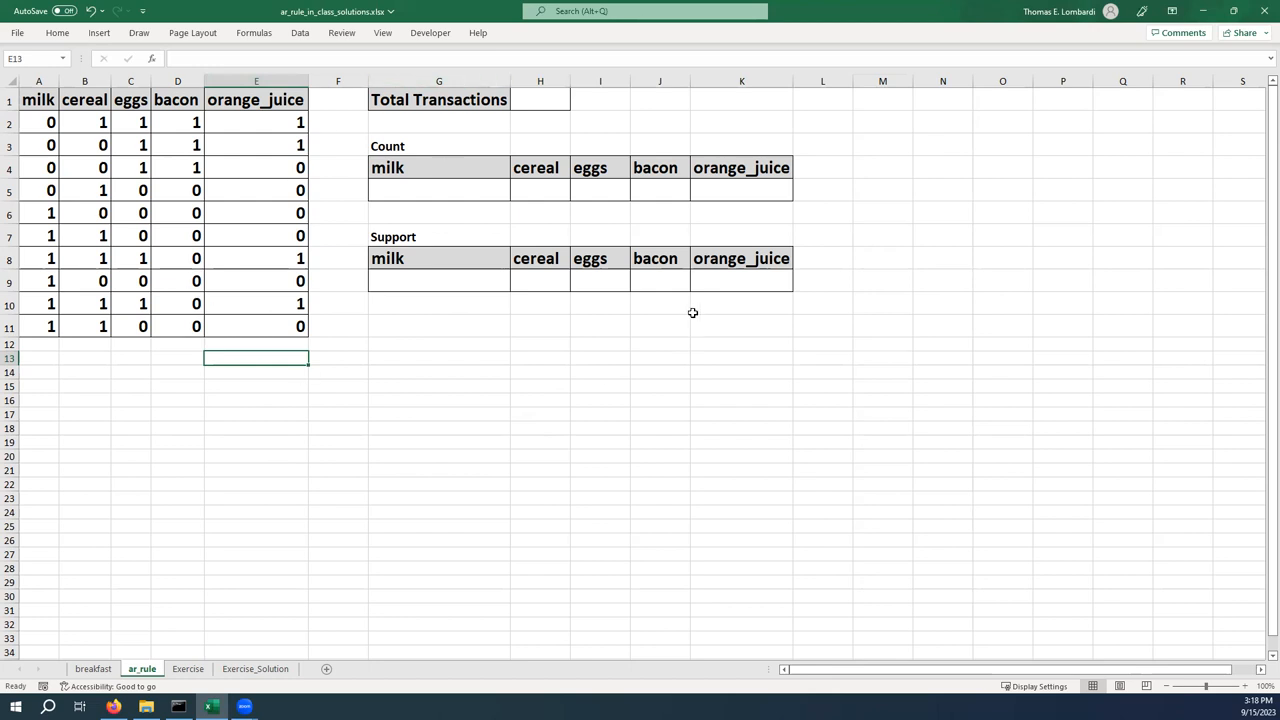
{"action": "left_click", "coordinate": [540, 99]}
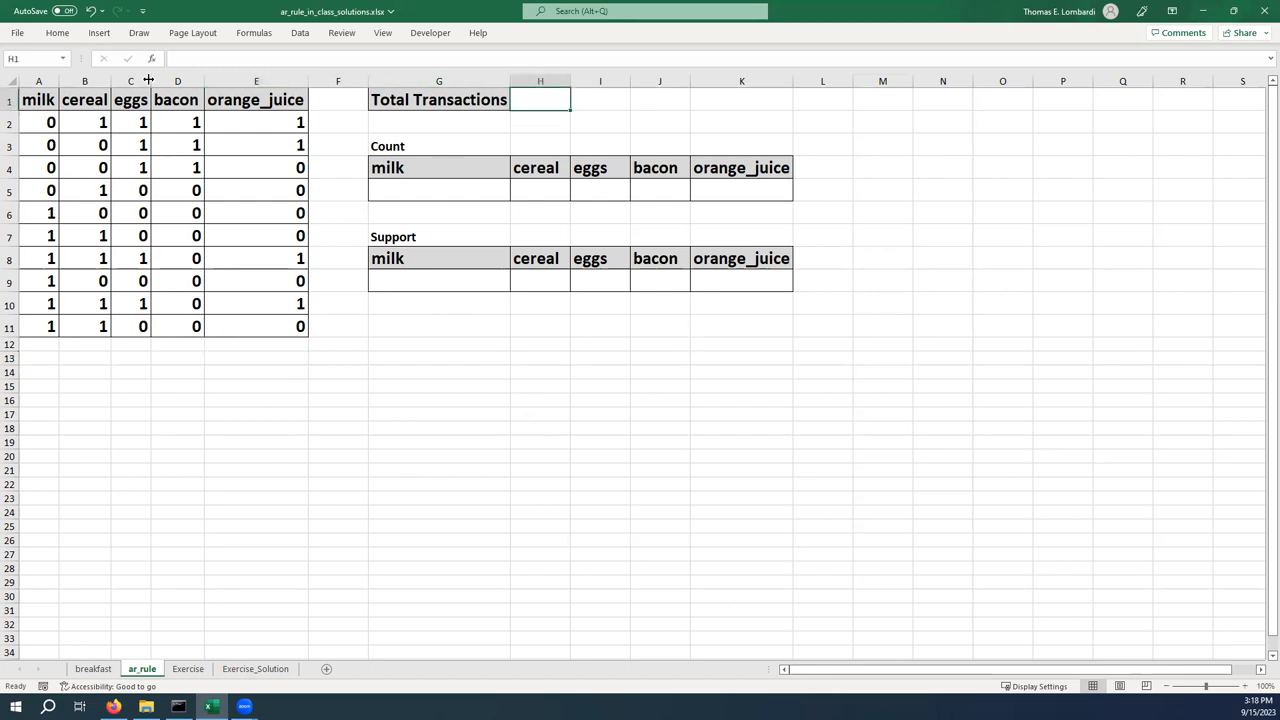
{"action": "double_click", "coordinate": [540, 99]}
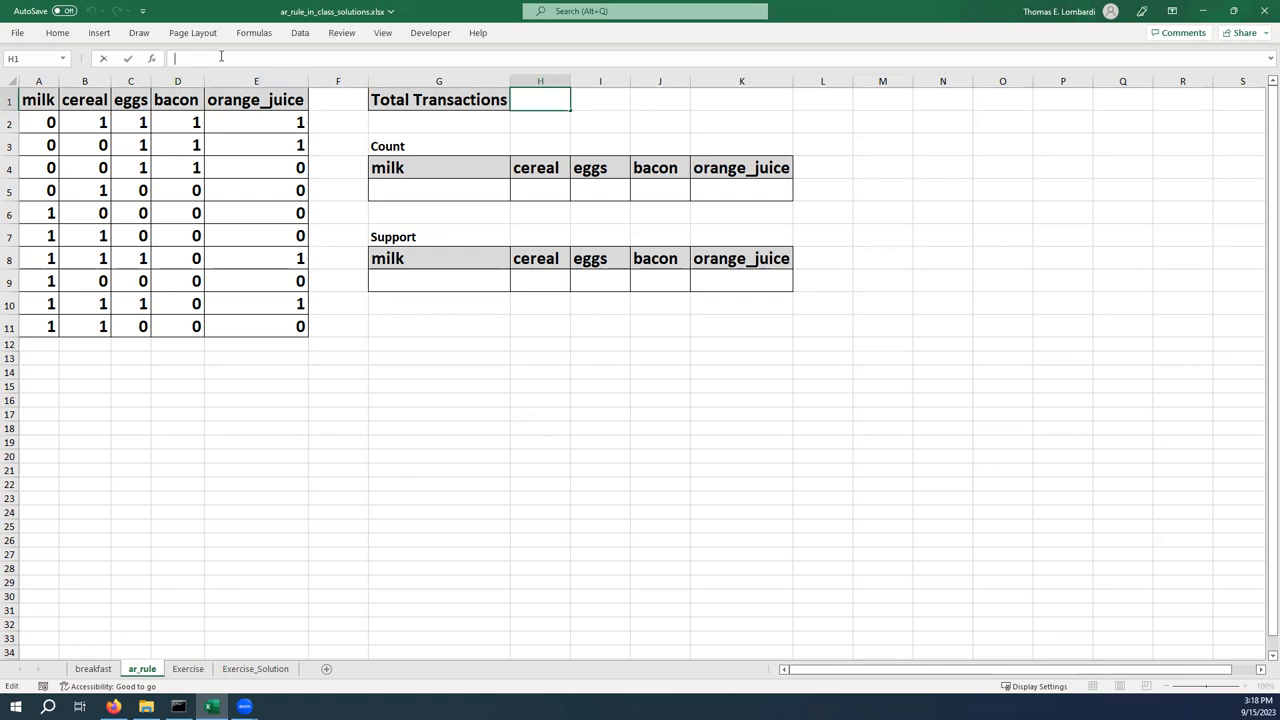
{"action": "type", "text": "=con"}
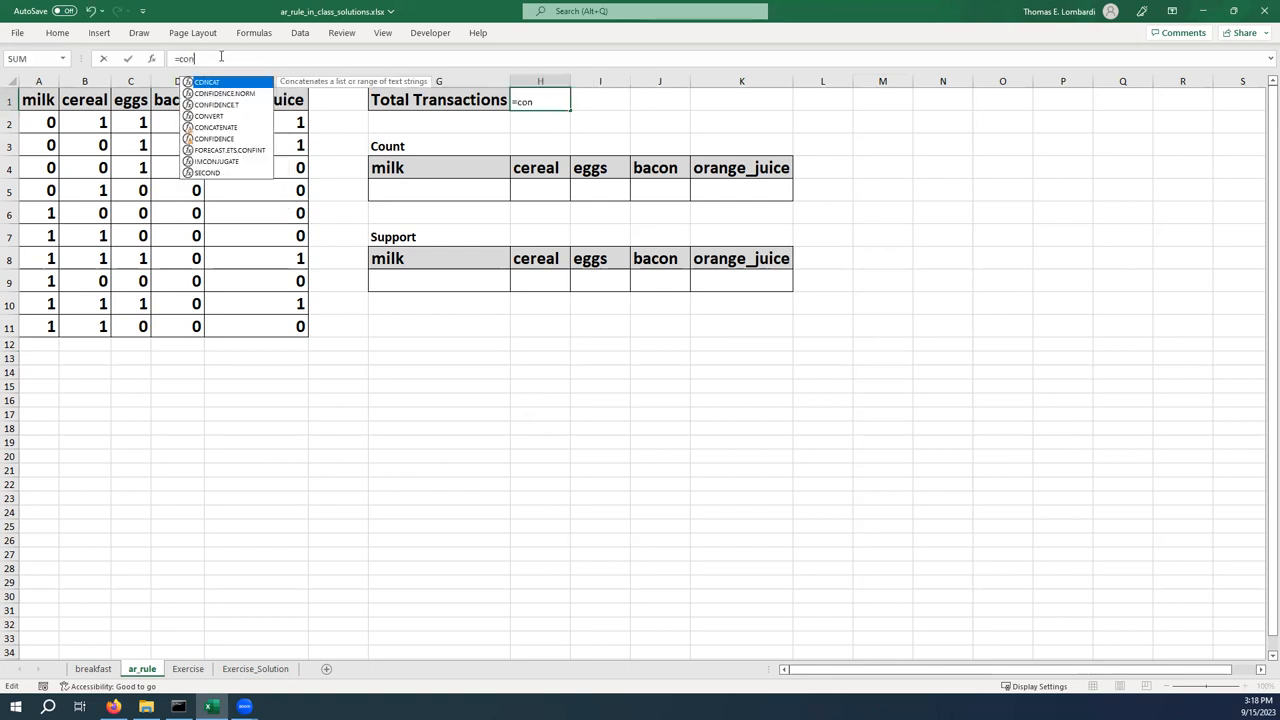
{"action": "type", "text": "count("}
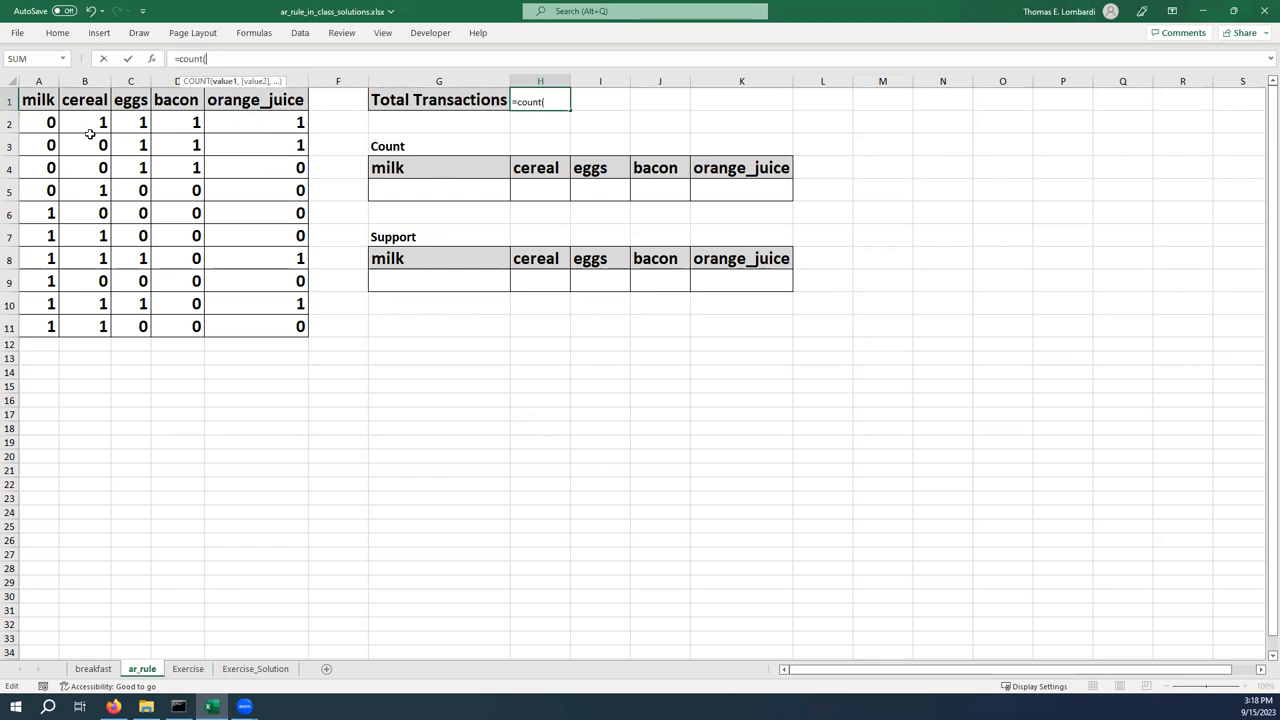
{"action": "left_click_drag", "start_coordinate": [50, 122], "coordinate": [50, 145]}
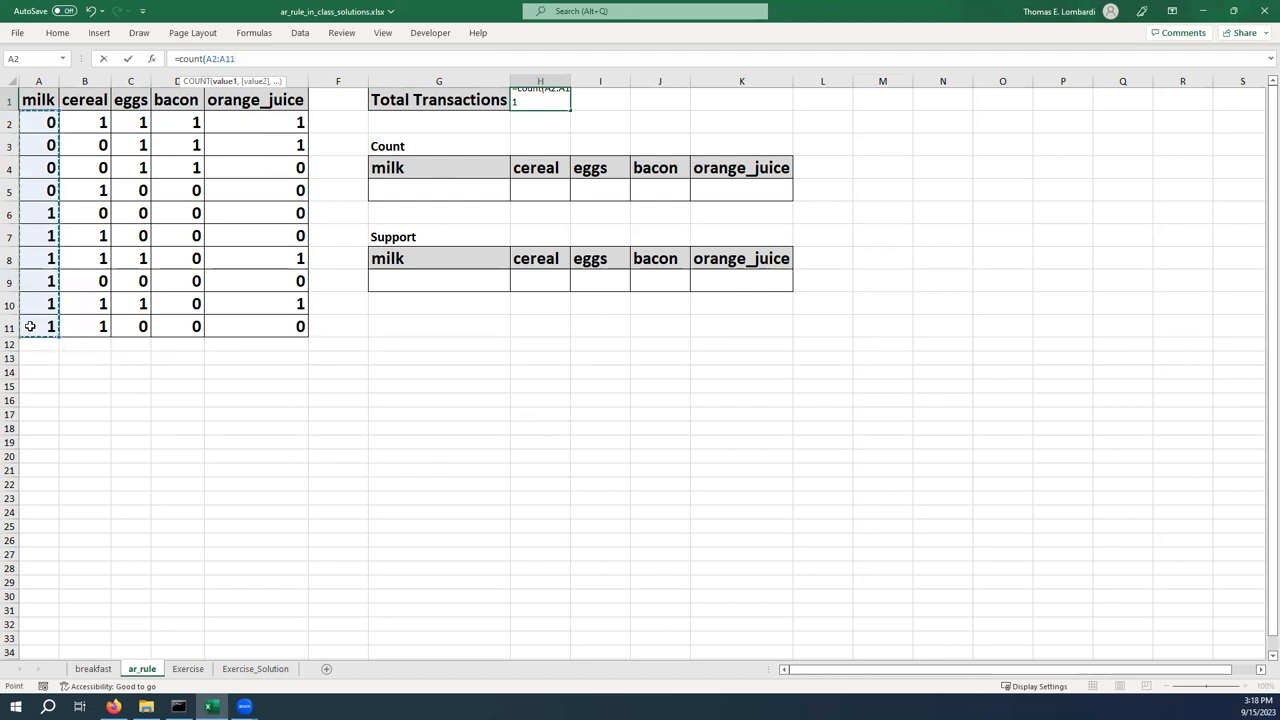
{"action": "type", "text": ")"}
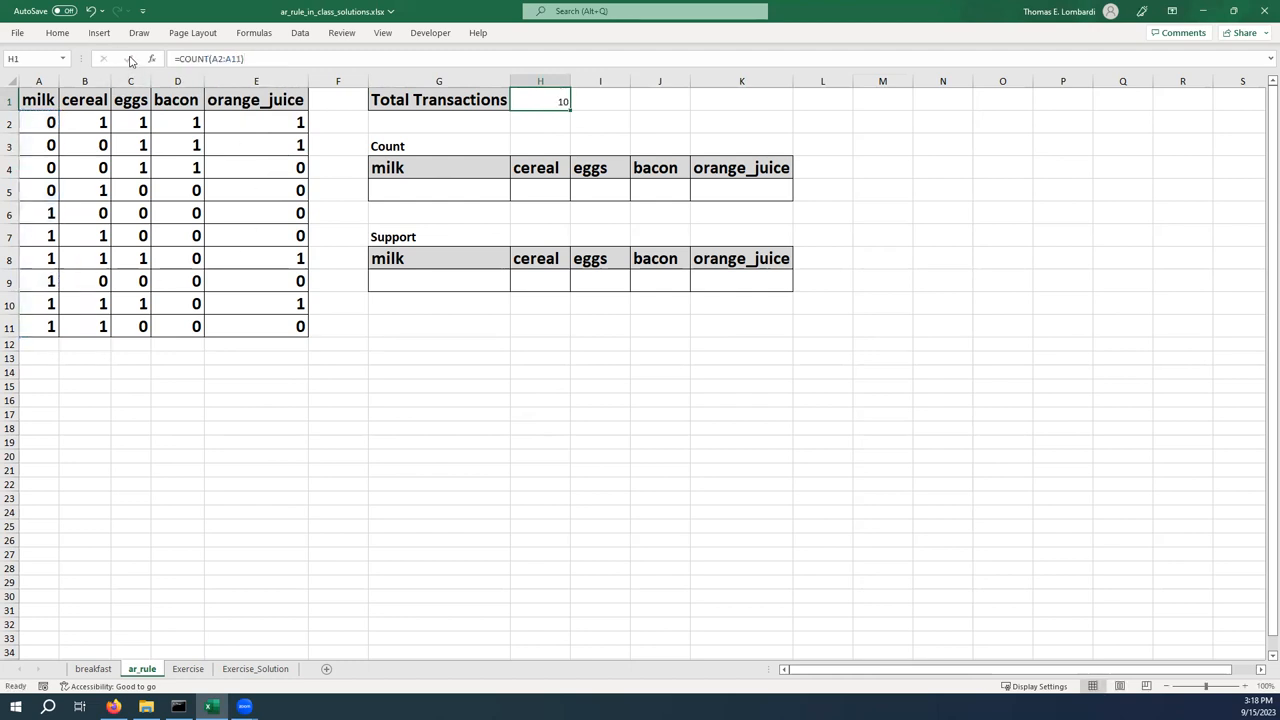
{"action": "mouse_move", "coordinate": [743, 431]}
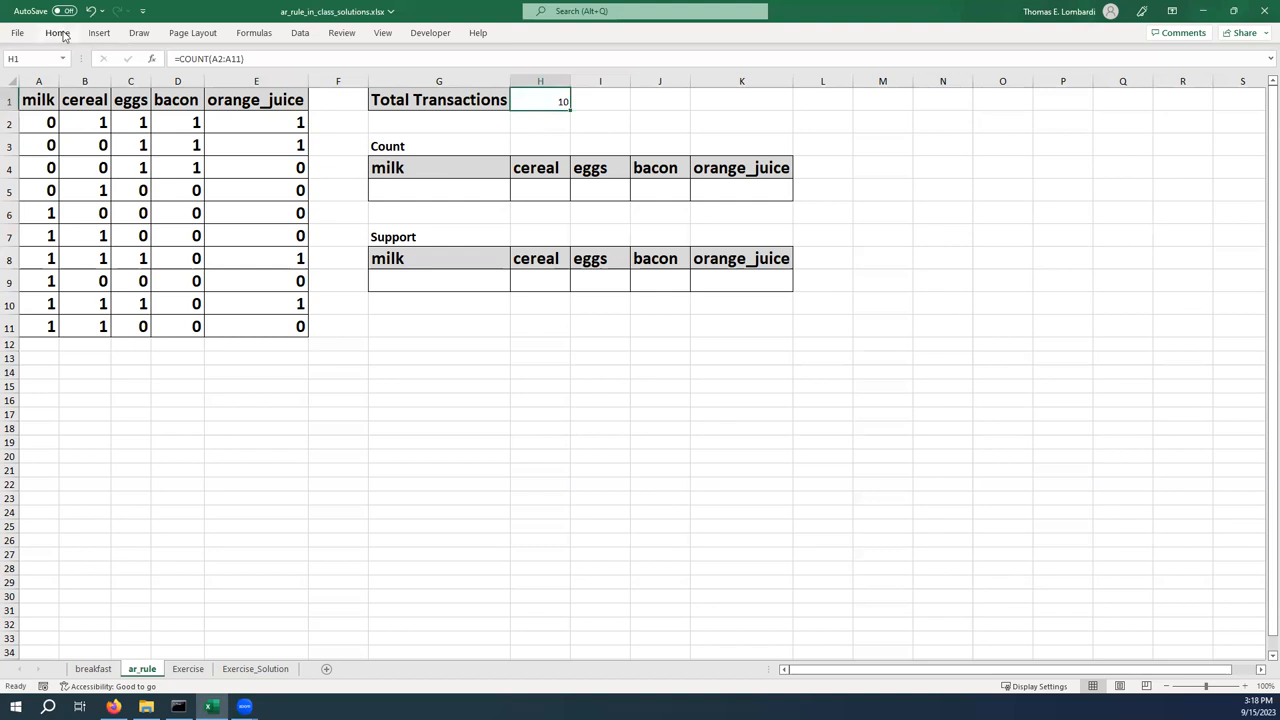
{"action": "left_click", "coordinate": [216, 58]}
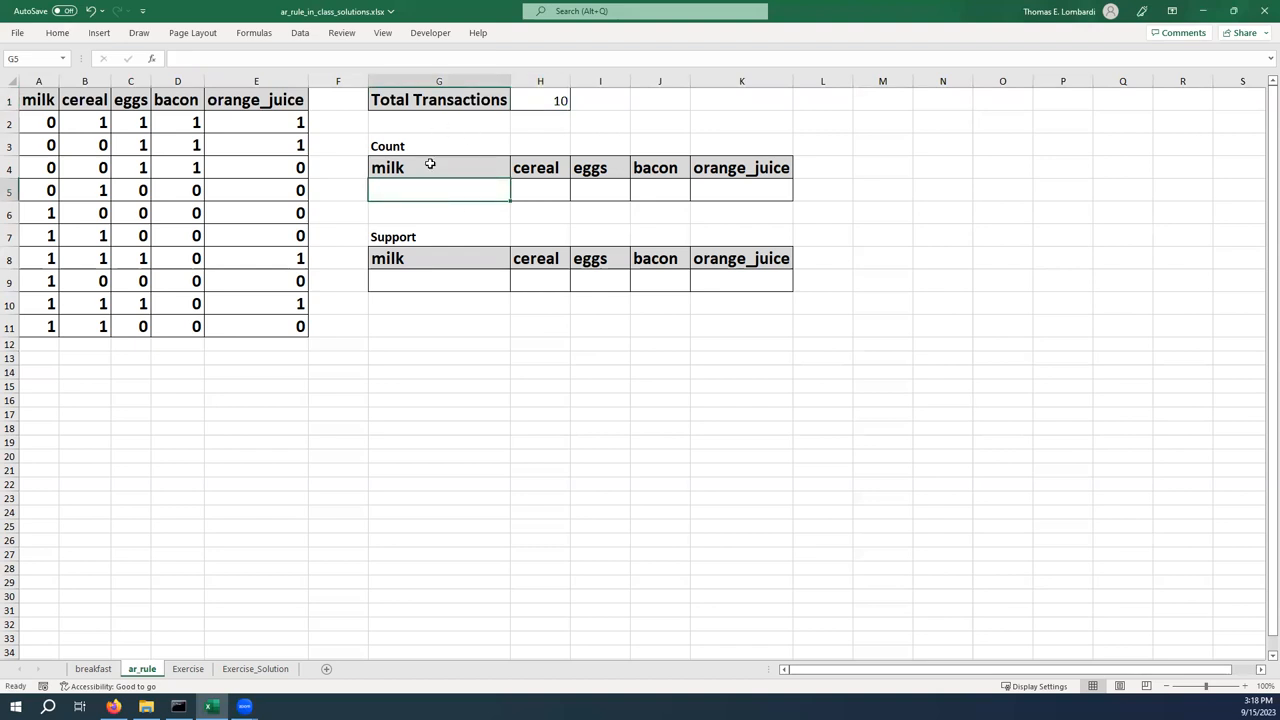
{"action": "mouse_move", "coordinate": [752, 167]}
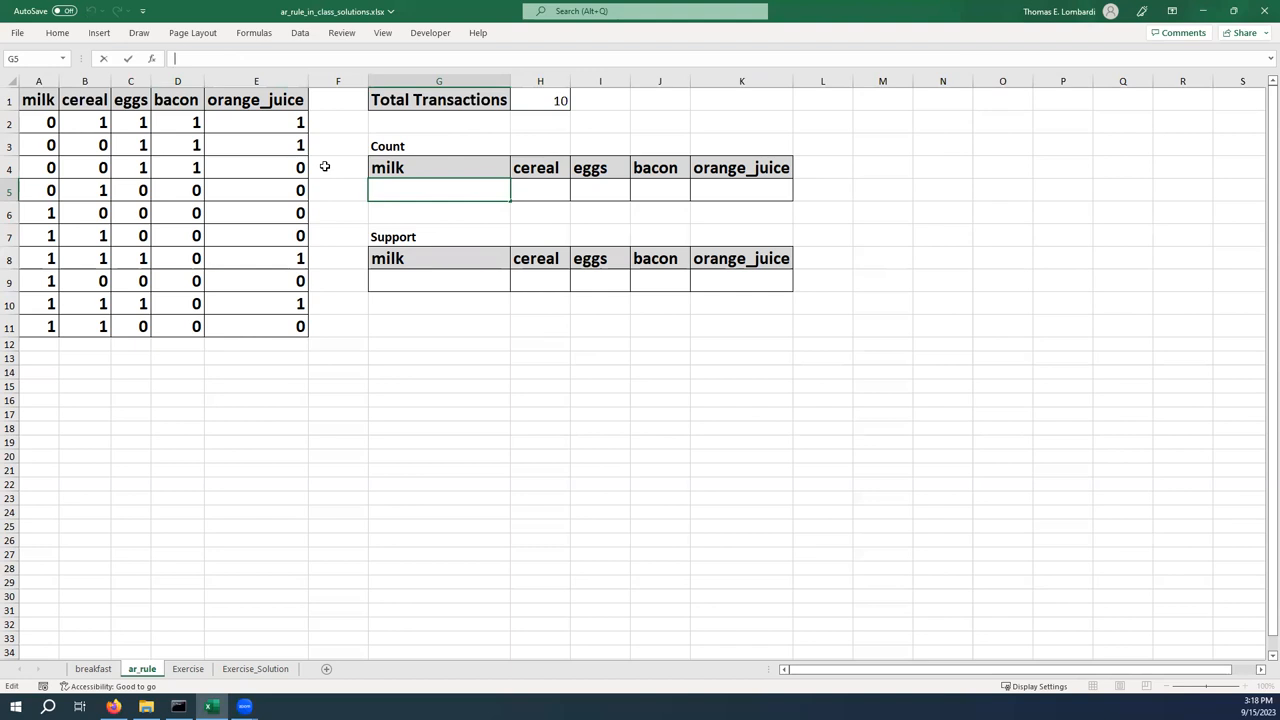
{"action": "mouse_move", "coordinate": [290, 179]}
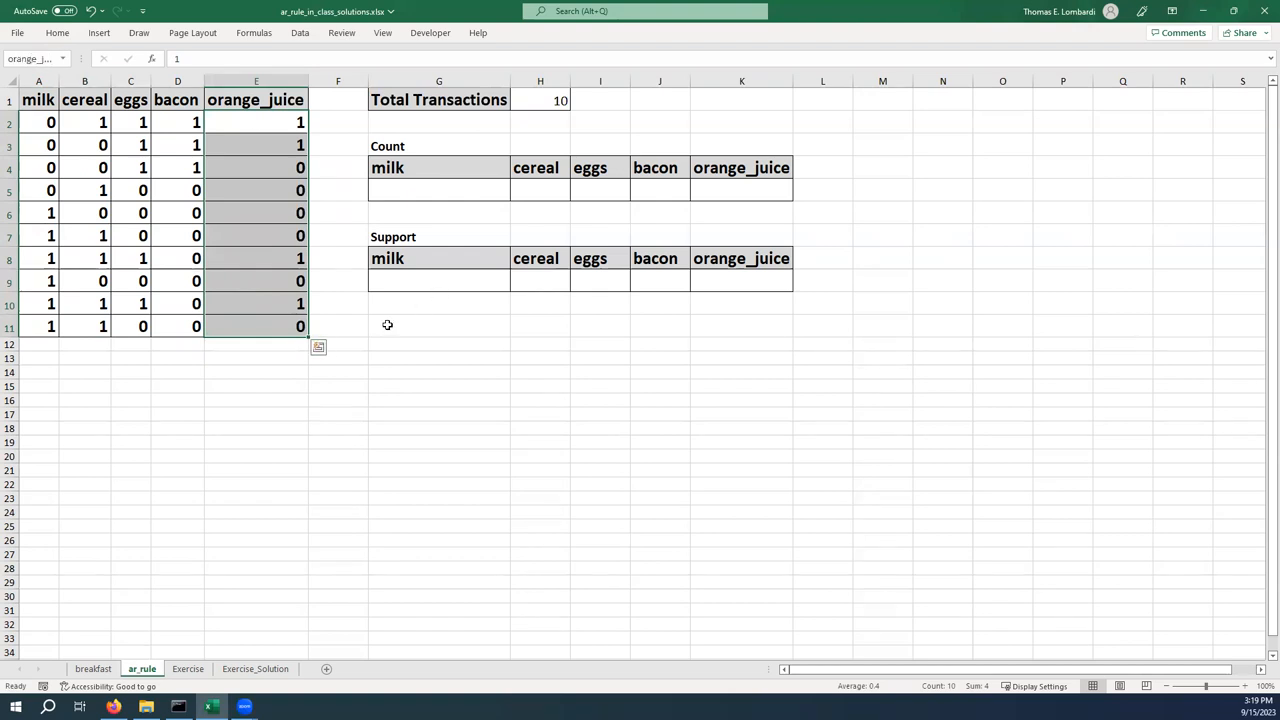
{"action": "mouse_move", "coordinate": [385, 326]}
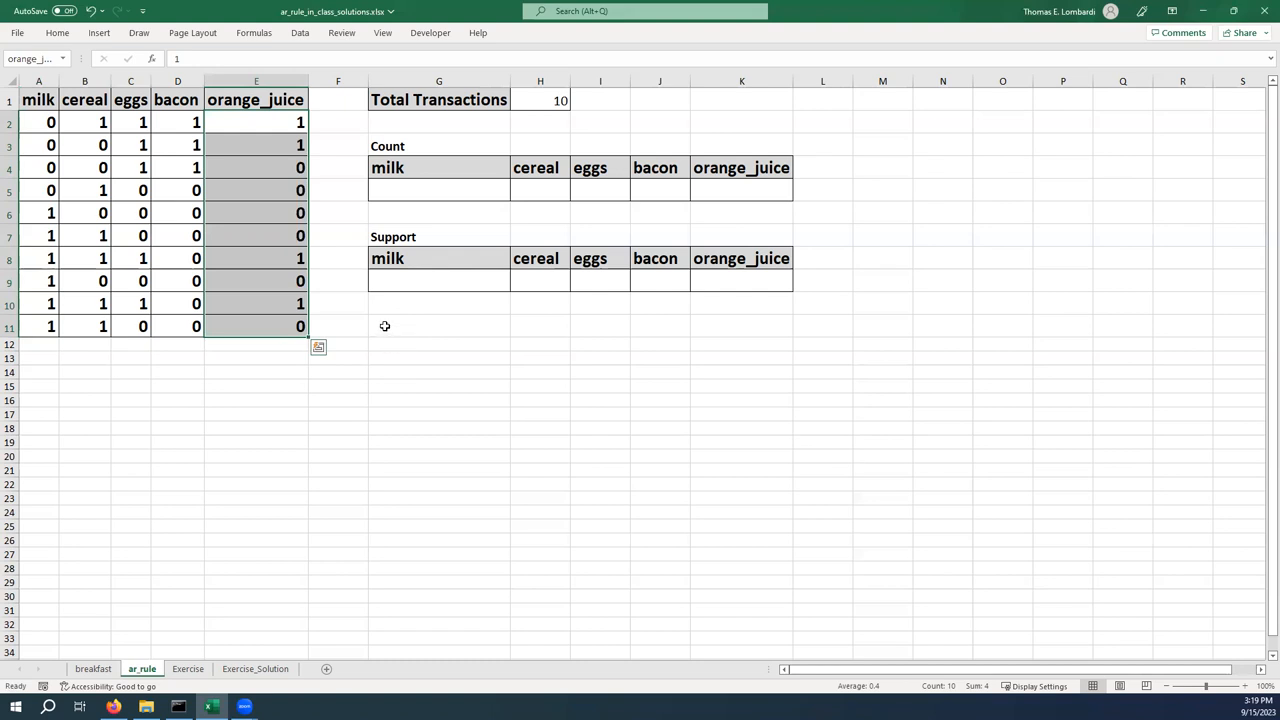
{"action": "left_click", "coordinate": [438, 326]}
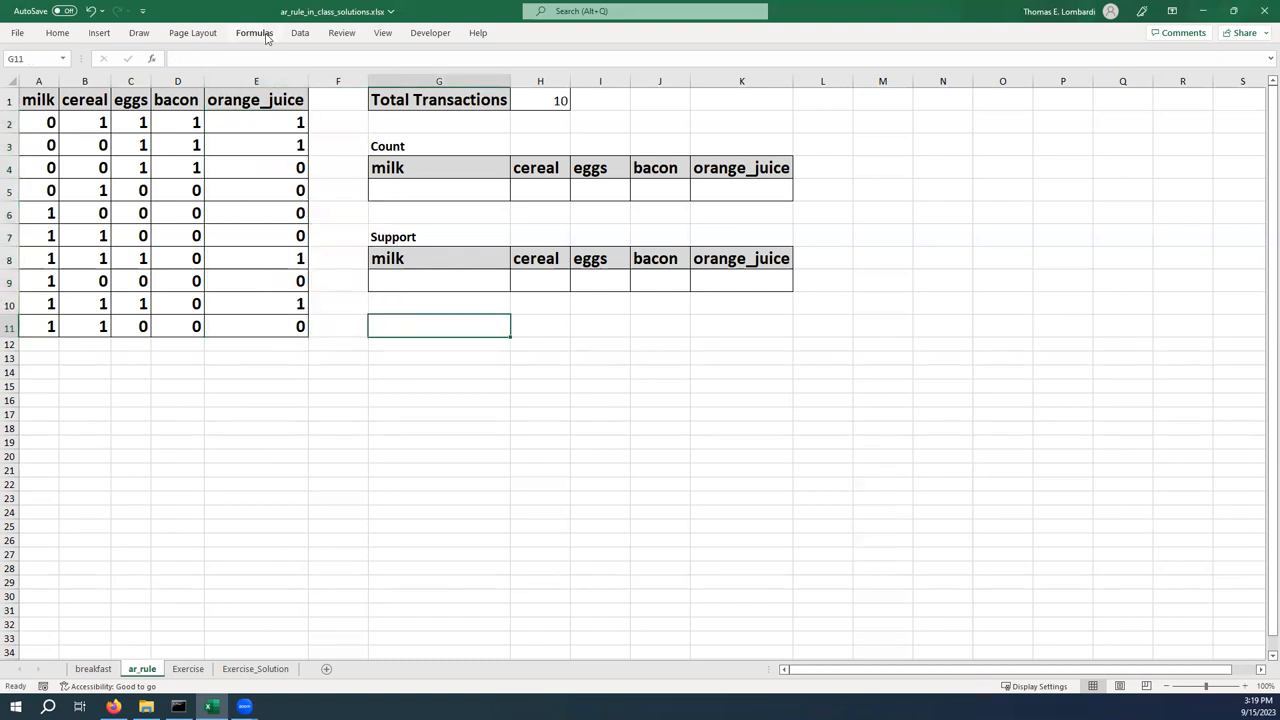
{"action": "left_click", "coordinate": [254, 32]}
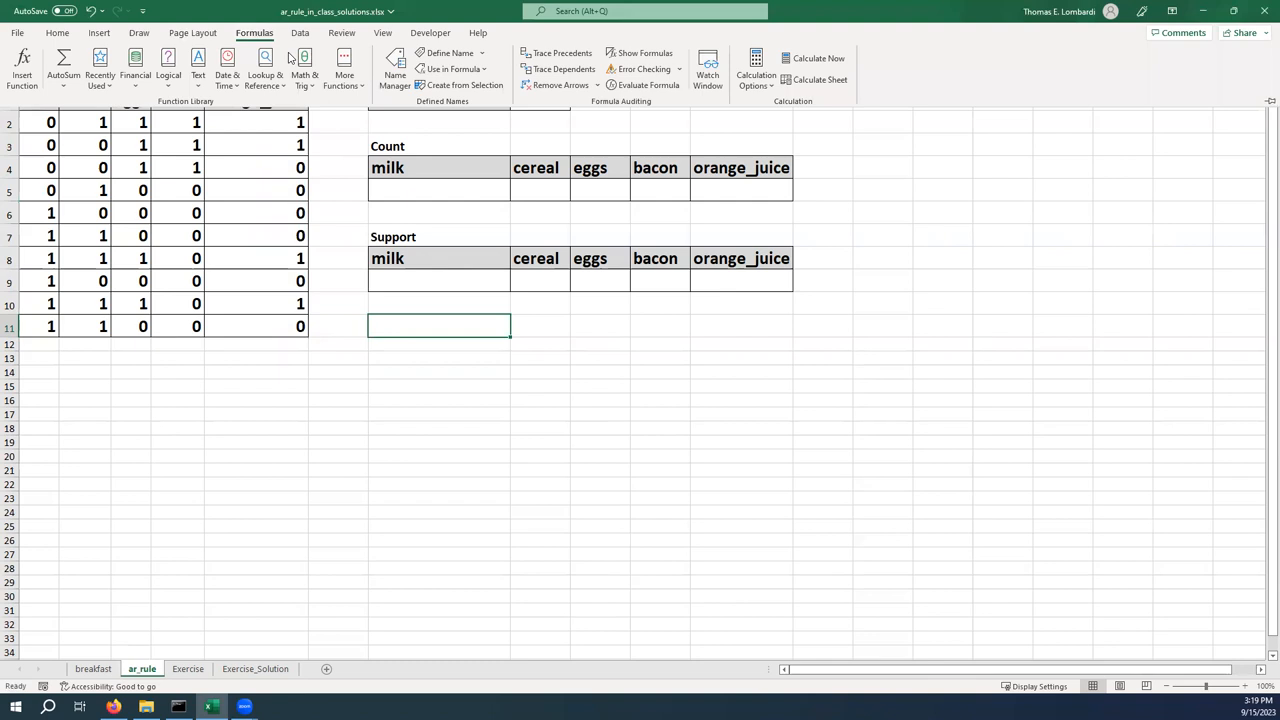
{"action": "left_click", "coordinate": [395, 70]}
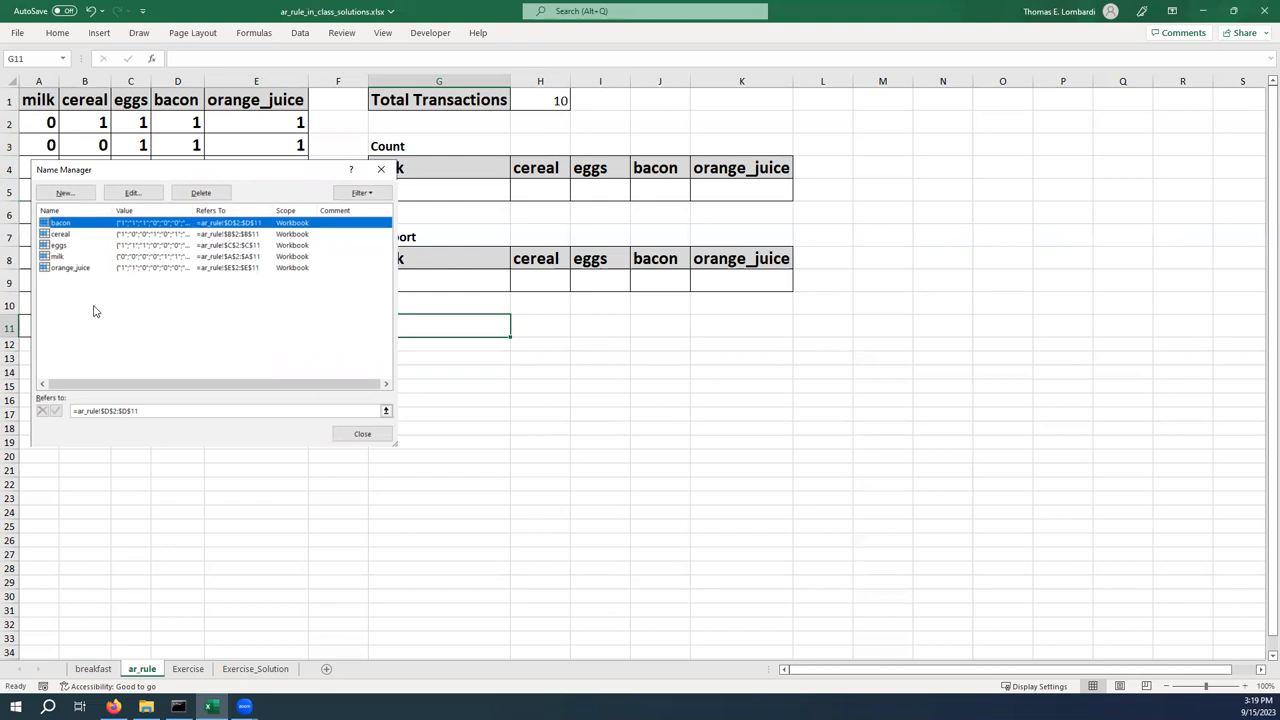
{"action": "mouse_move", "coordinate": [155, 334]}
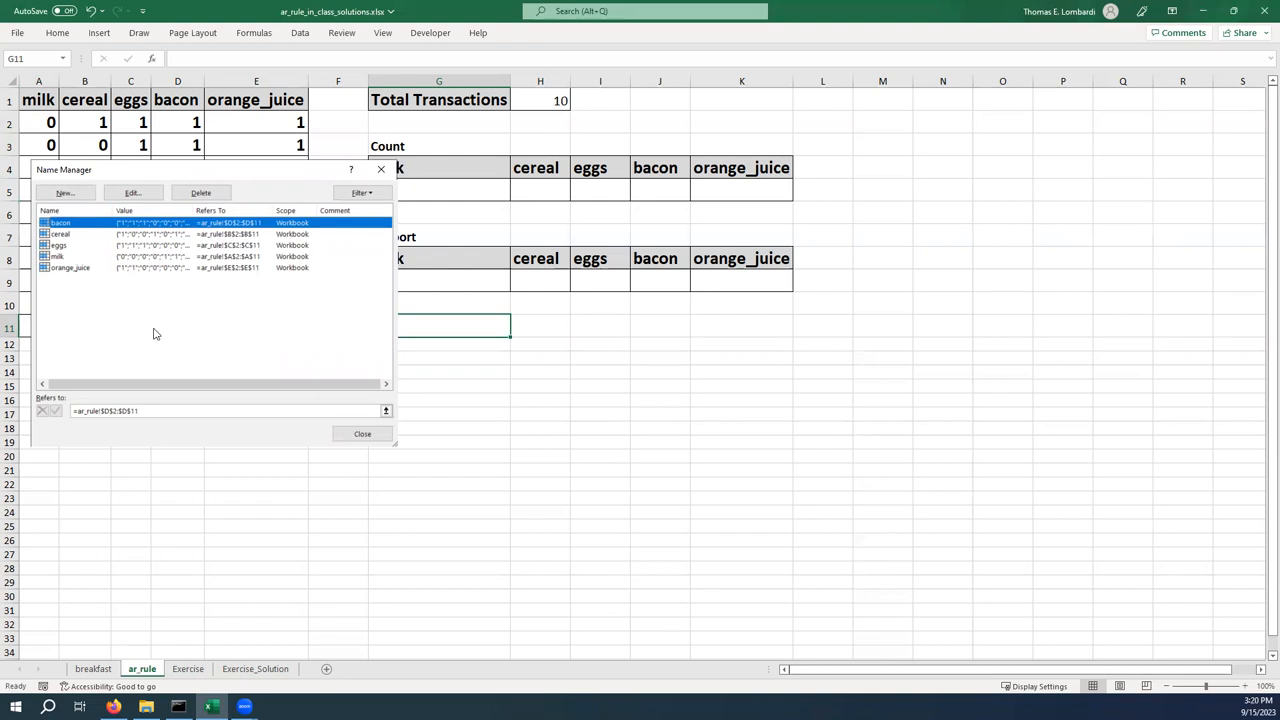
{"action": "mouse_move", "coordinate": [156, 315]}
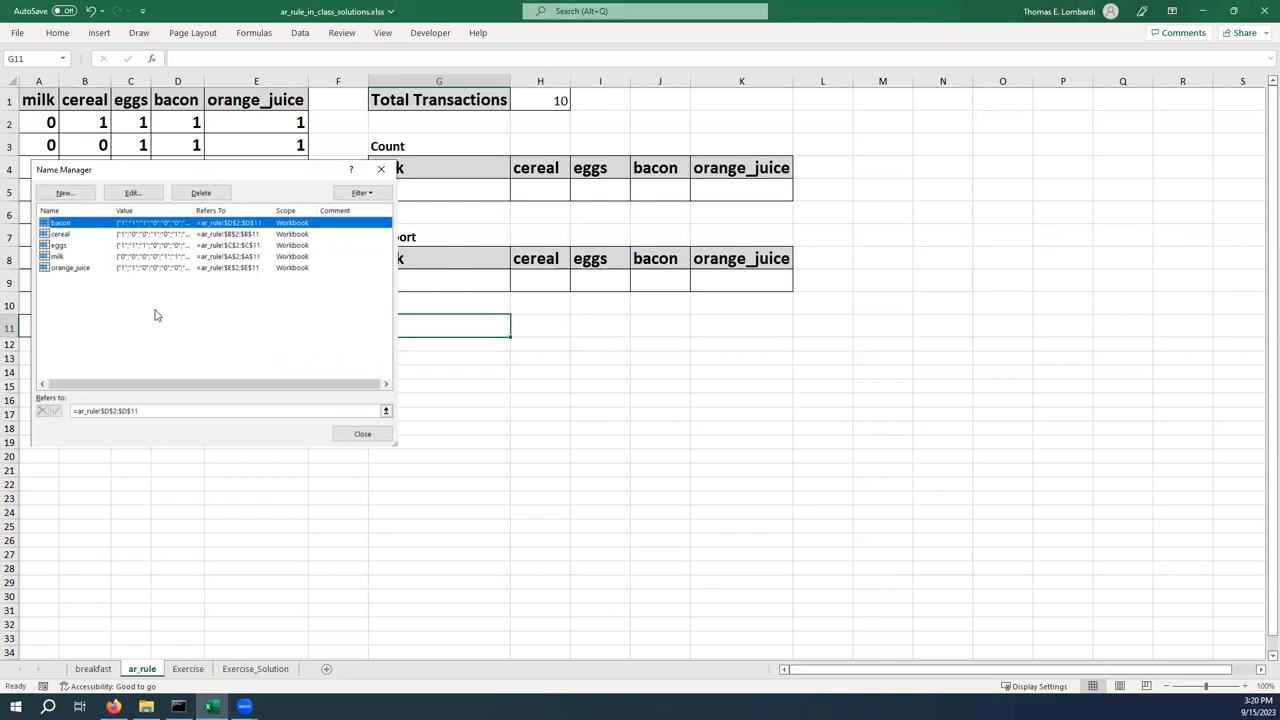
{"action": "mouse_move", "coordinate": [268, 175]}
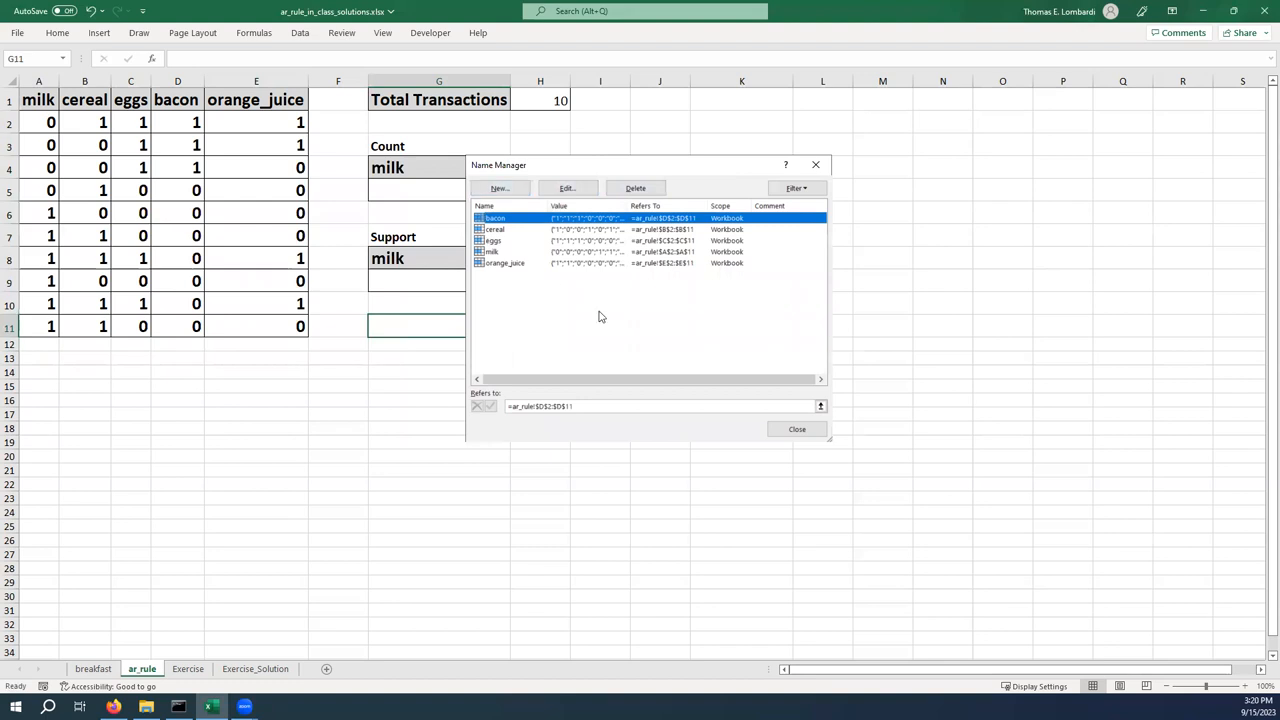
{"action": "mouse_move", "coordinate": [598, 313]}
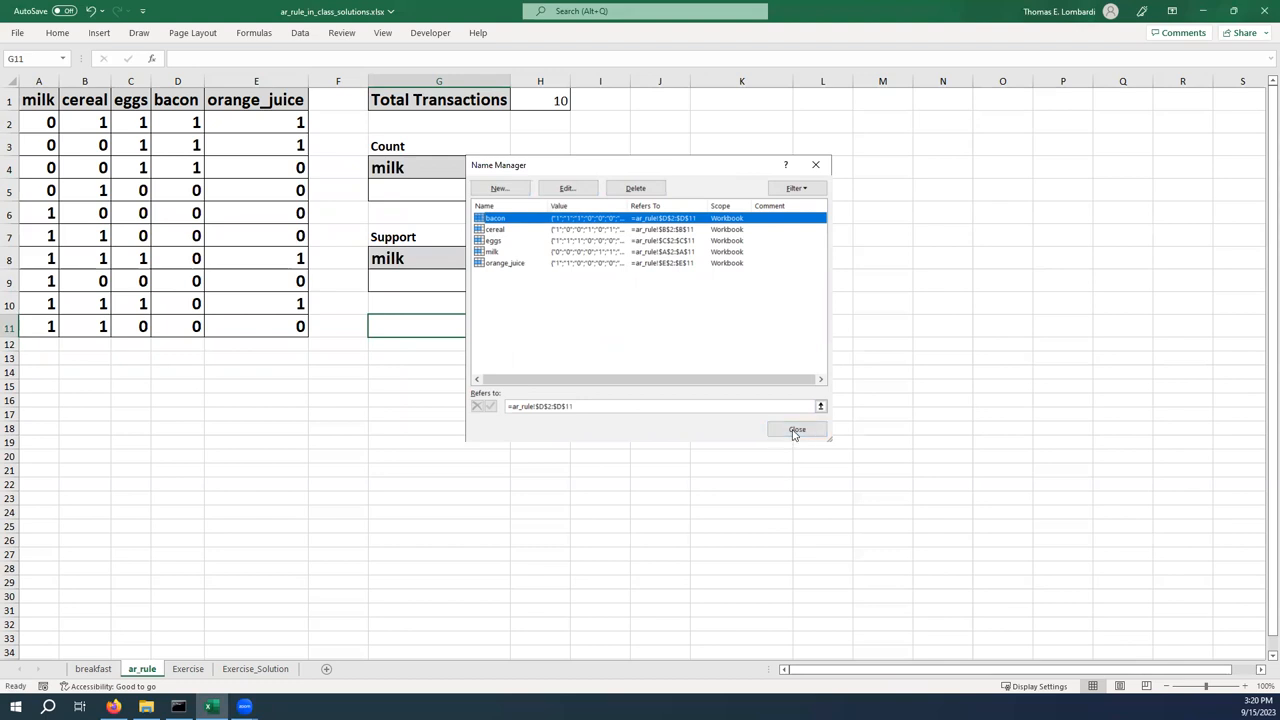
{"action": "left_click", "coordinate": [797, 429]}
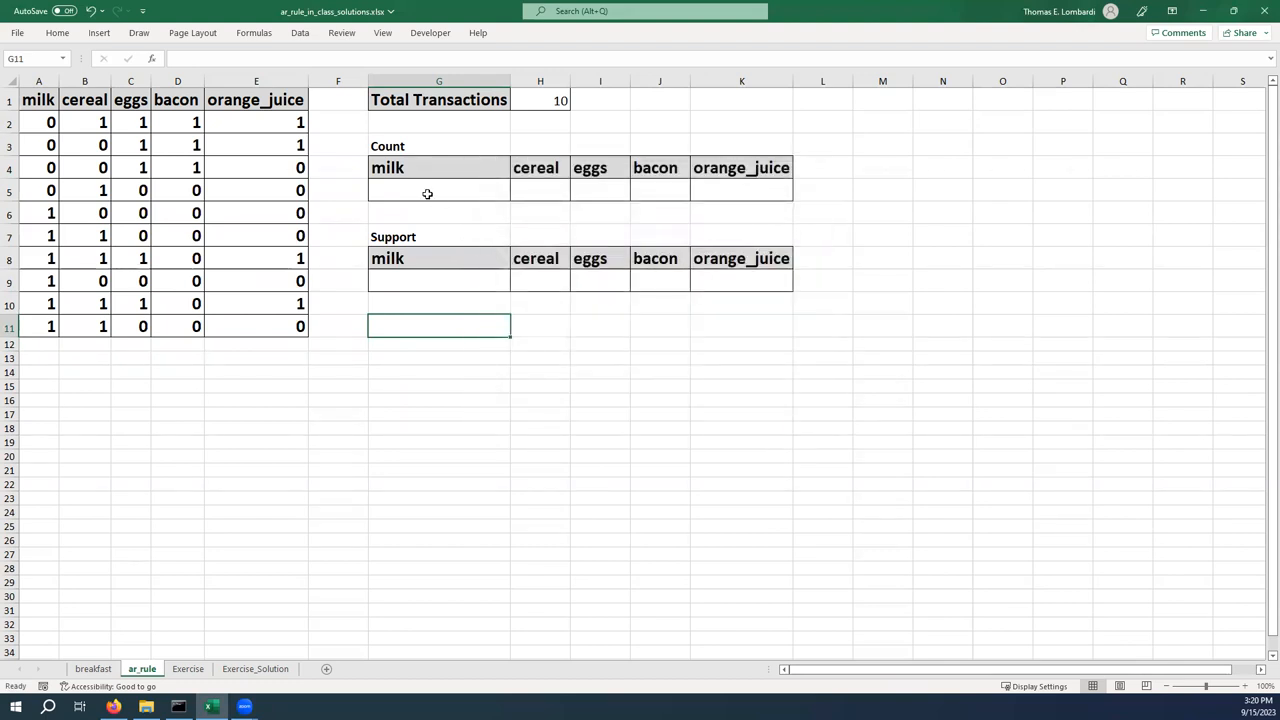
- Enter a COUNTIFS(INDIRECT(G4),1) formula in G5 so the milk count shows 6
{"action": "left_click", "coordinate": [438, 190]}
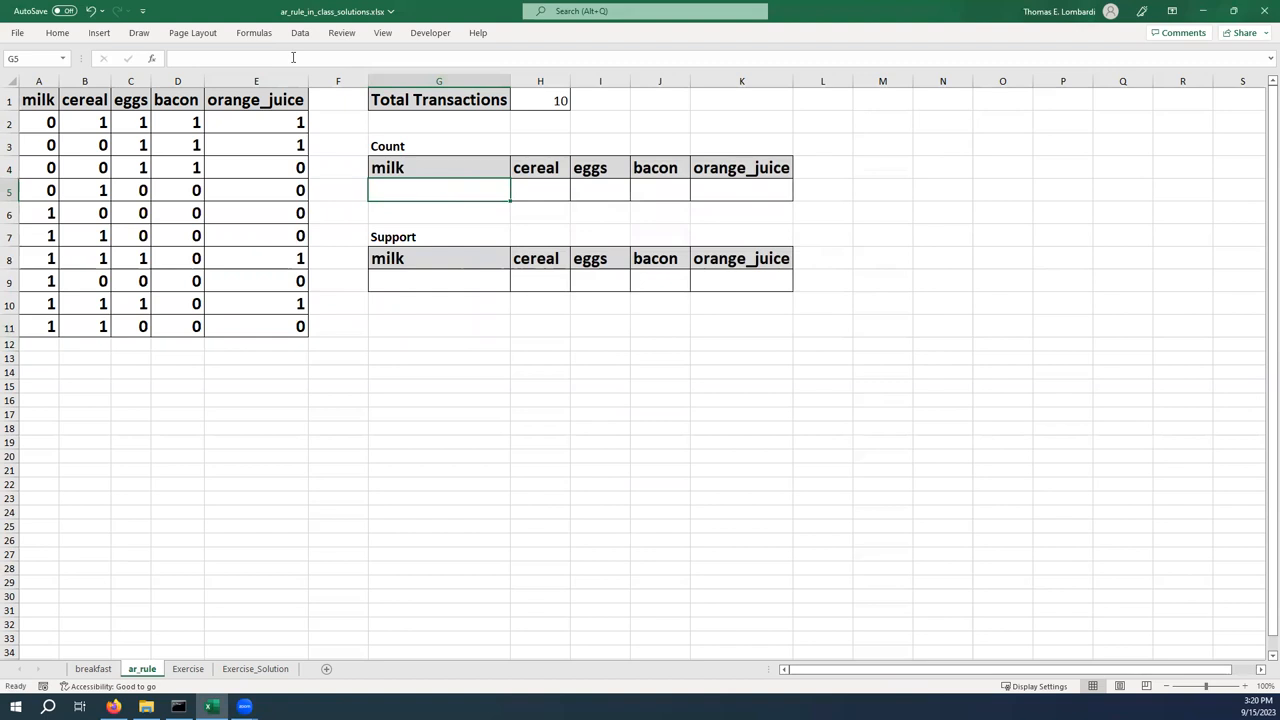
{"action": "mouse_move", "coordinate": [421, 167]}
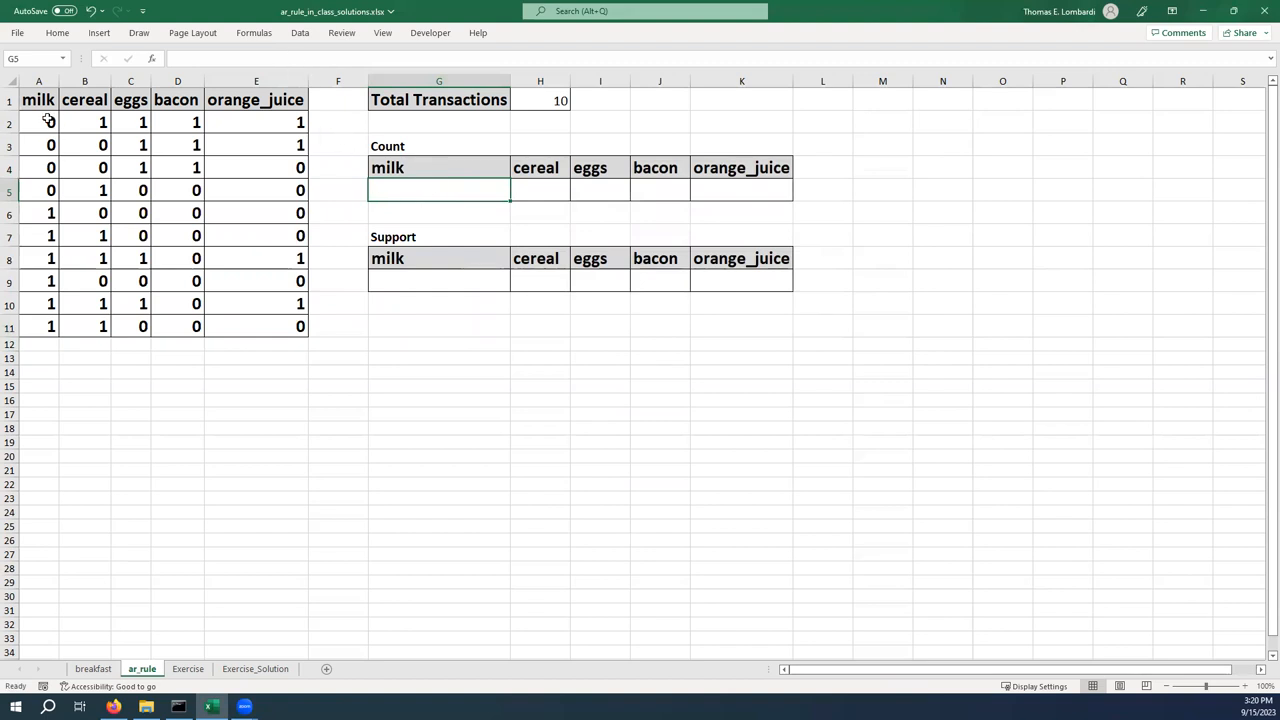
{"action": "mouse_move", "coordinate": [33, 247]}
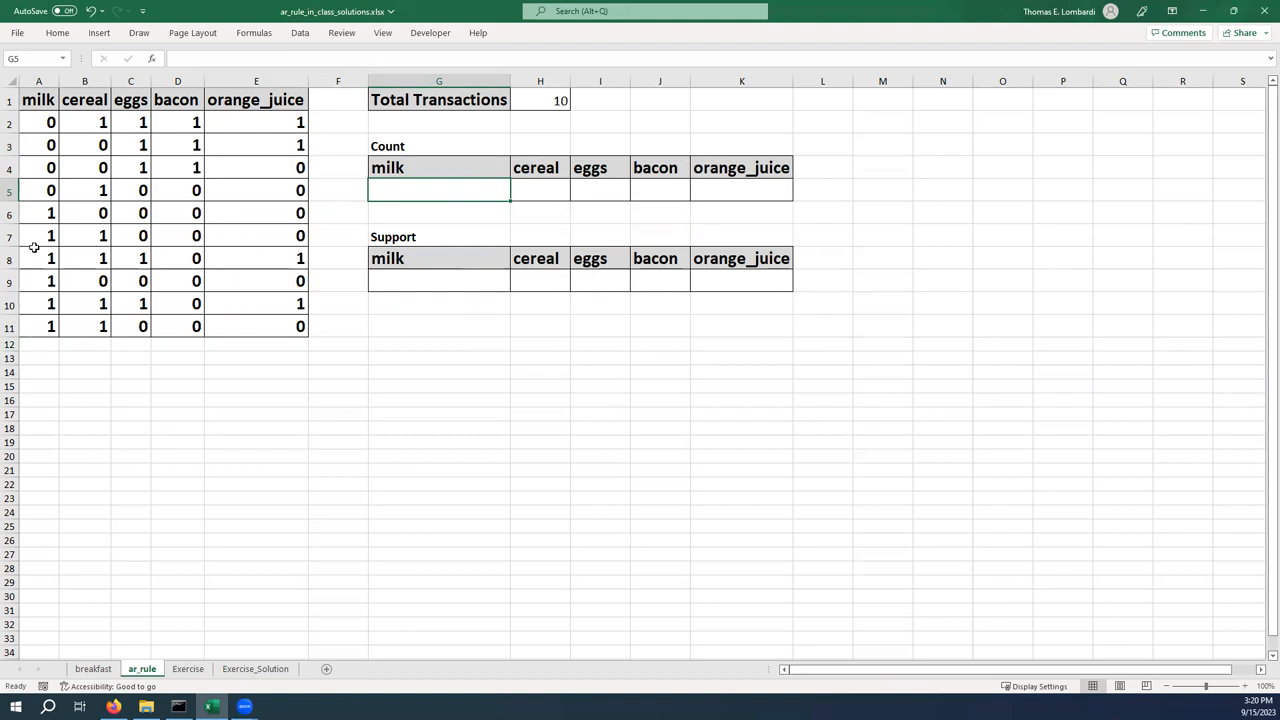
{"action": "mouse_move", "coordinate": [471, 209]}
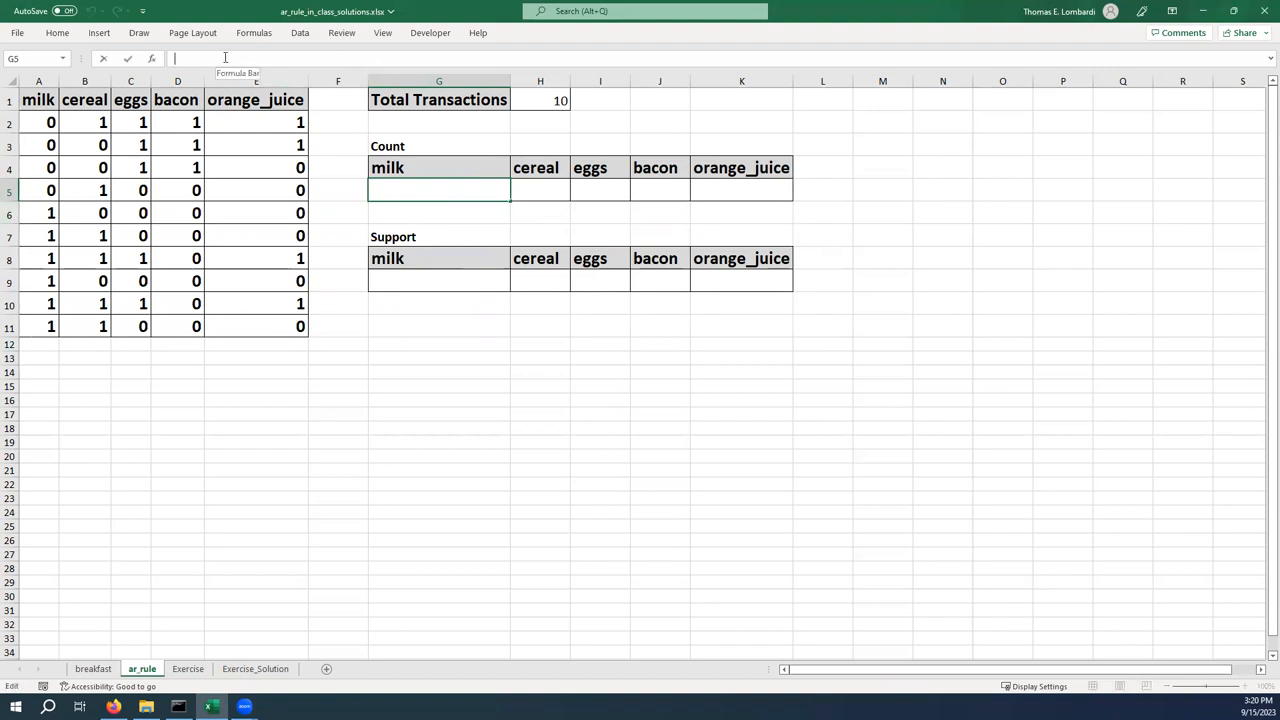
{"action": "mouse_move", "coordinate": [947, 307]}
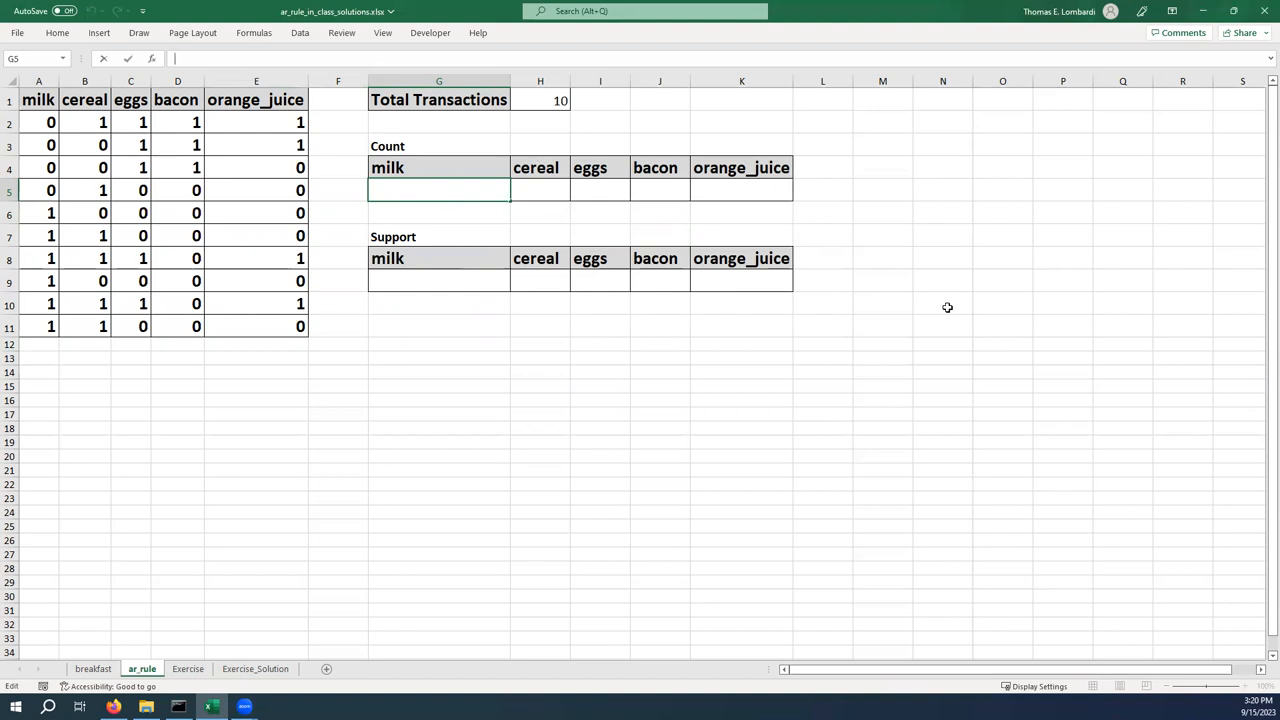
{"action": "type", "text": "="}
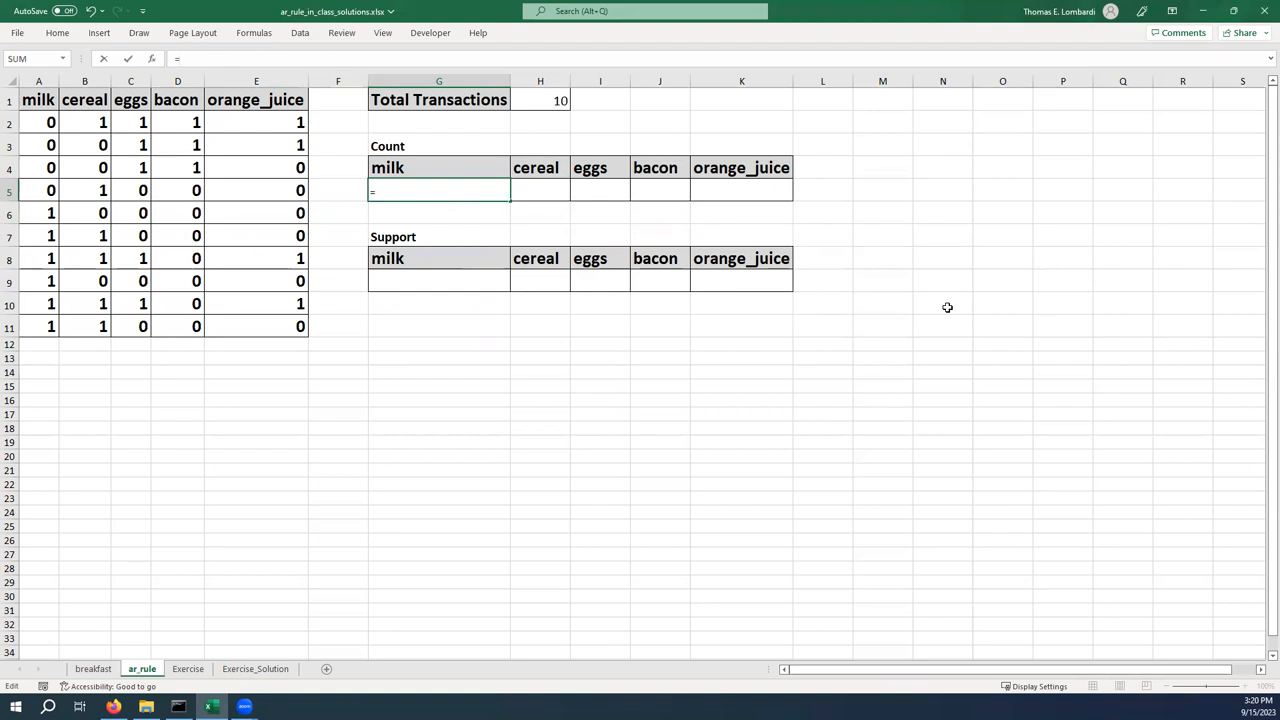
{"action": "type", "text": "=countifs"}
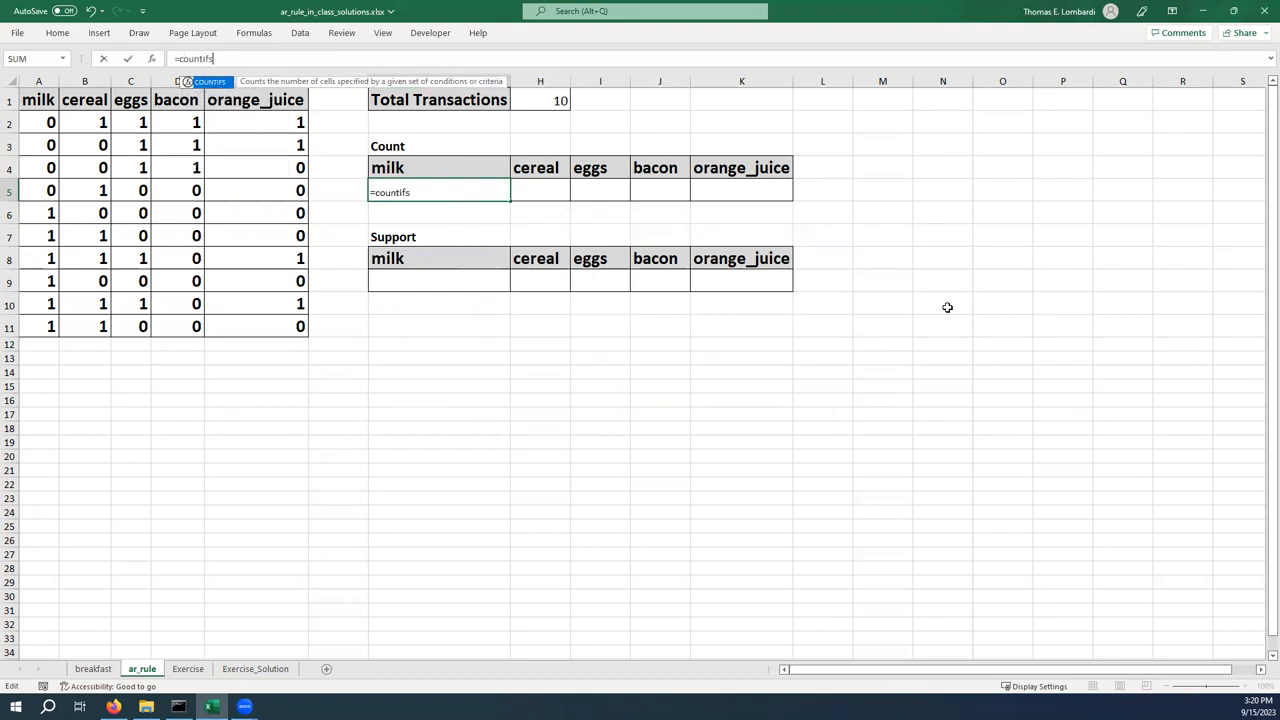
{"action": "type", "text": "("}
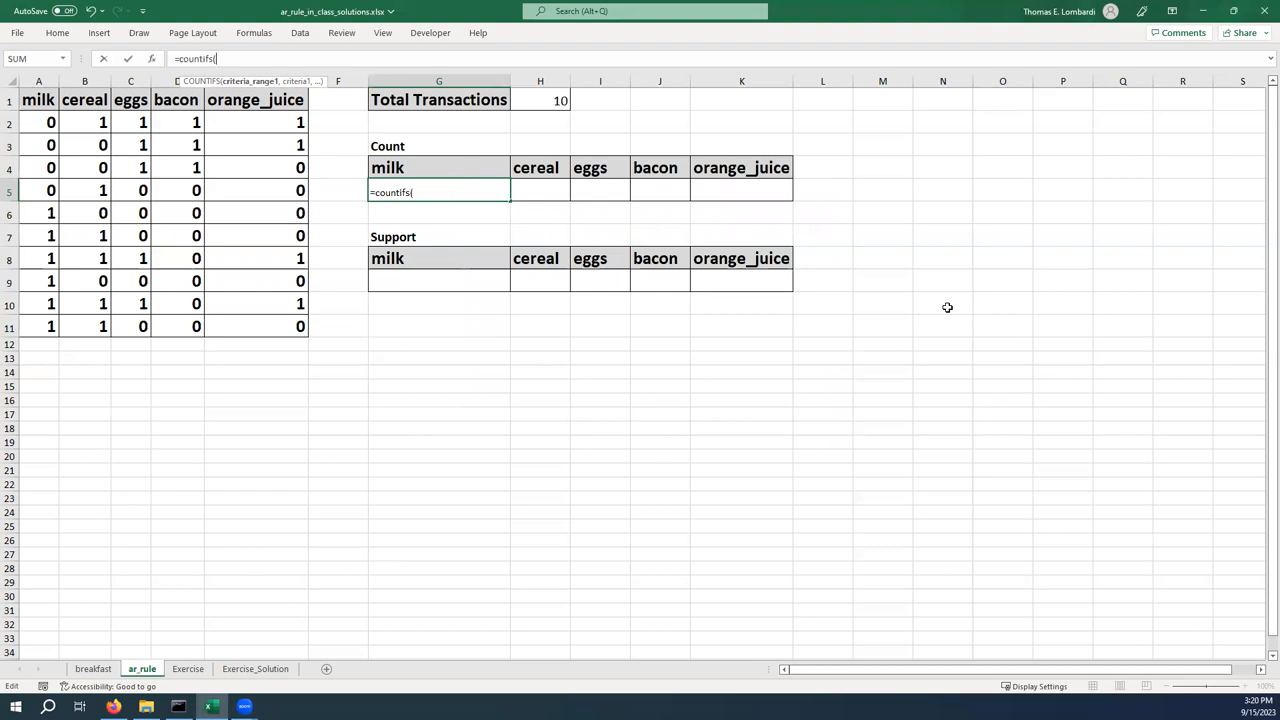
{"action": "mouse_move", "coordinate": [1053, 318]}
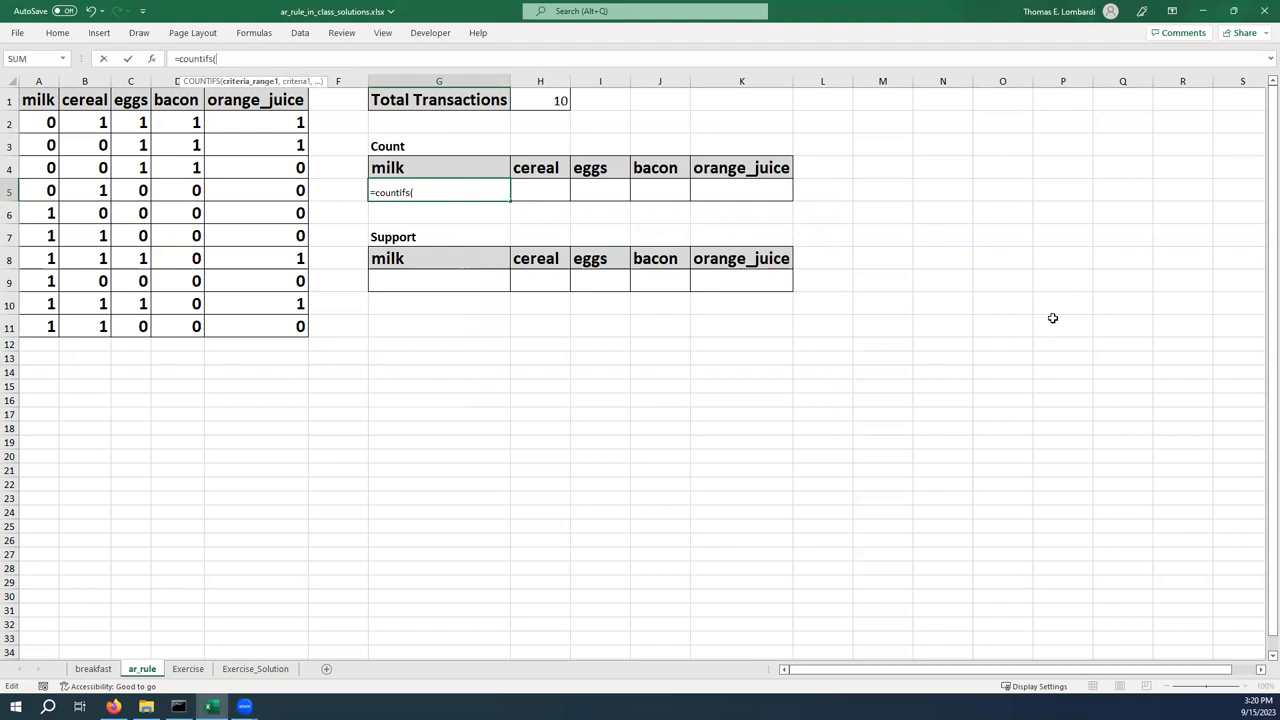
{"action": "mouse_move", "coordinate": [434, 162]}
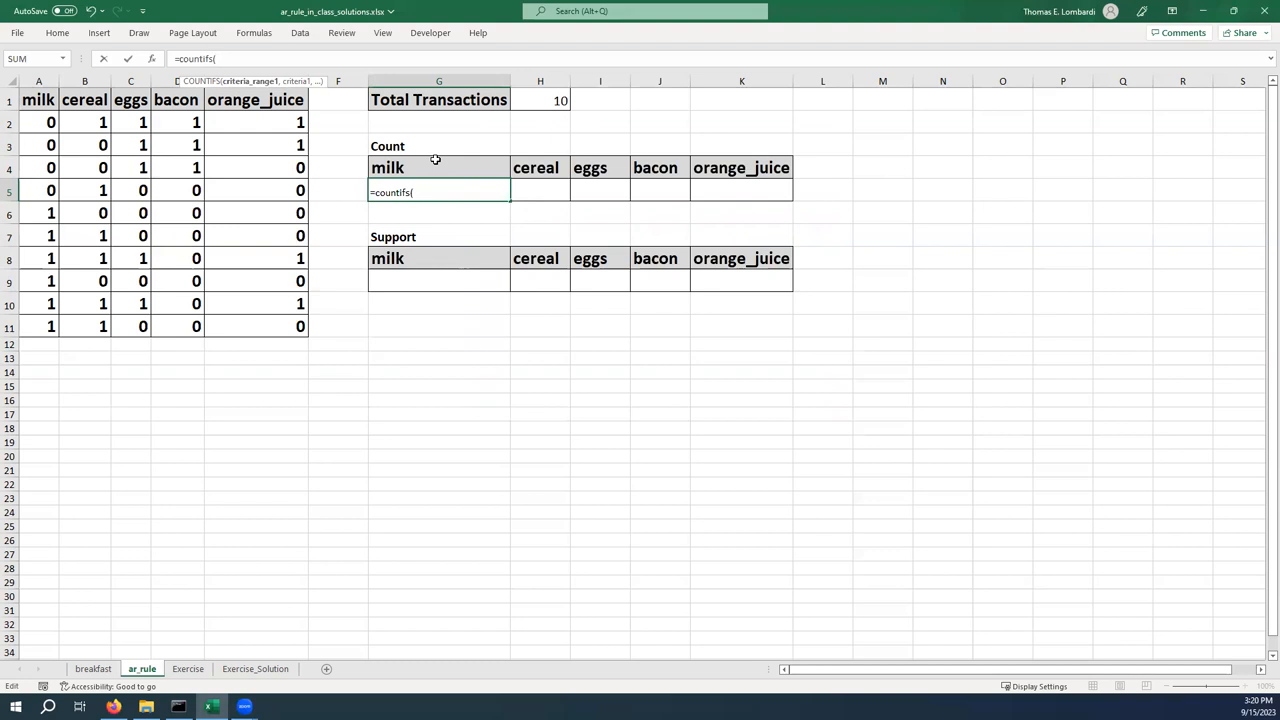
{"action": "type", "text": "indirect("}
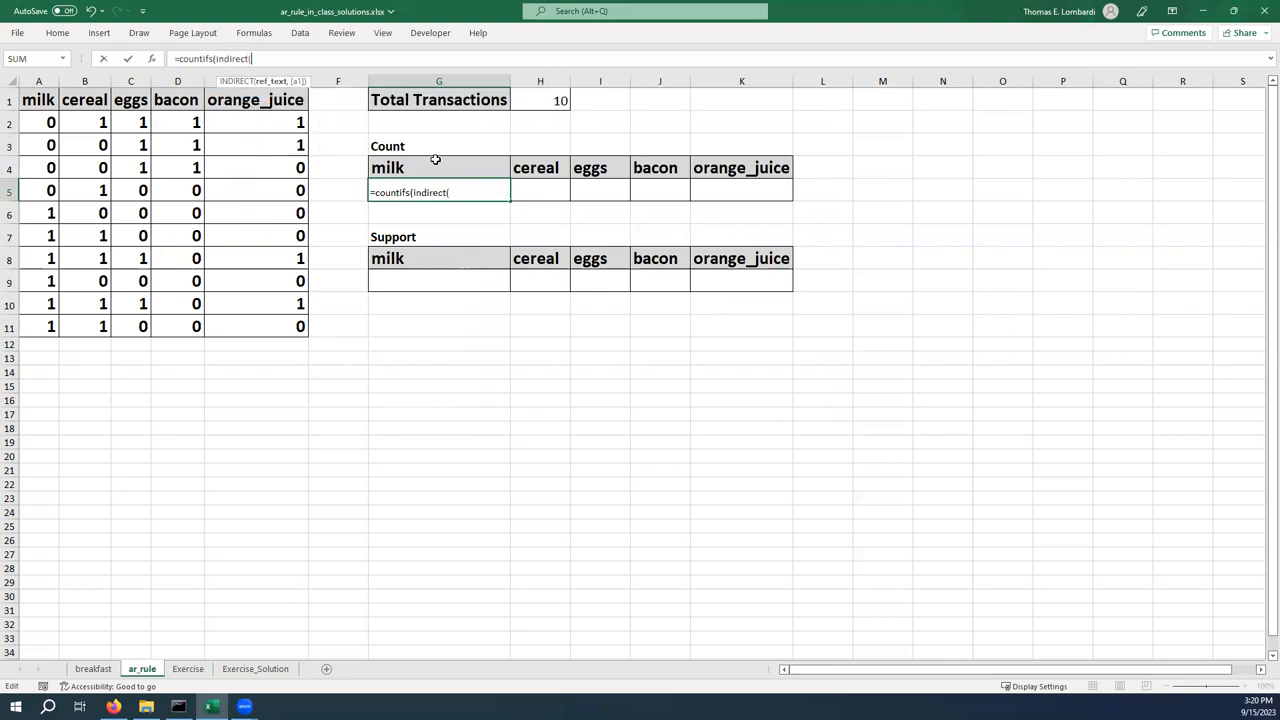
{"action": "left_click", "coordinate": [432, 167]}
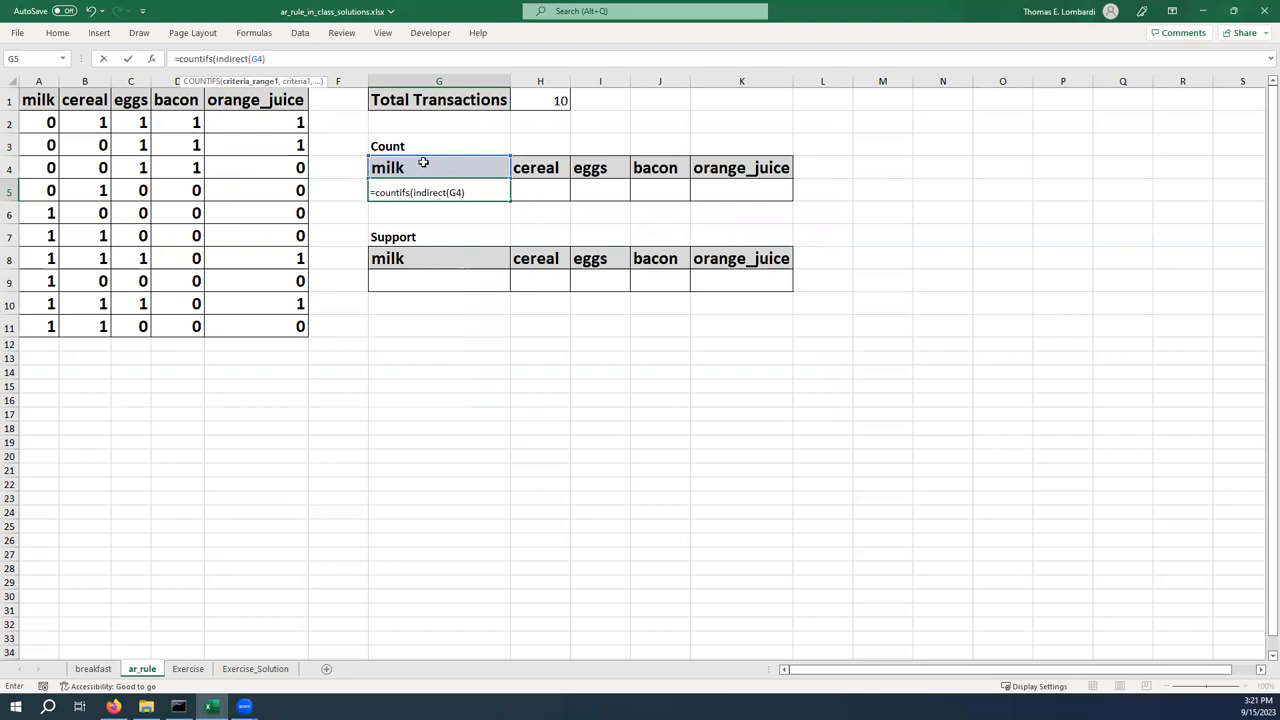
{"action": "type", "text": ",1)"}
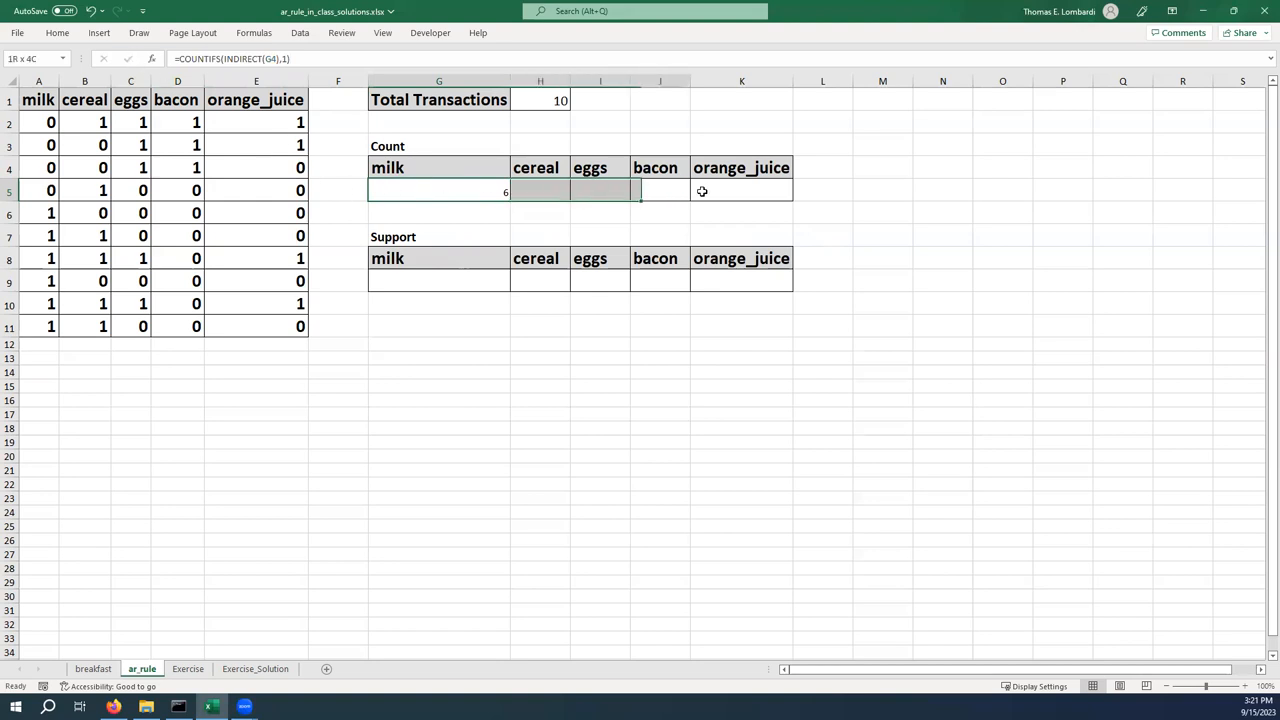
- Check the milk data, then copy G5's count formula through K5, giving 6, 6, 5, 3, 4
{"action": "left_click", "coordinate": [57, 32]}
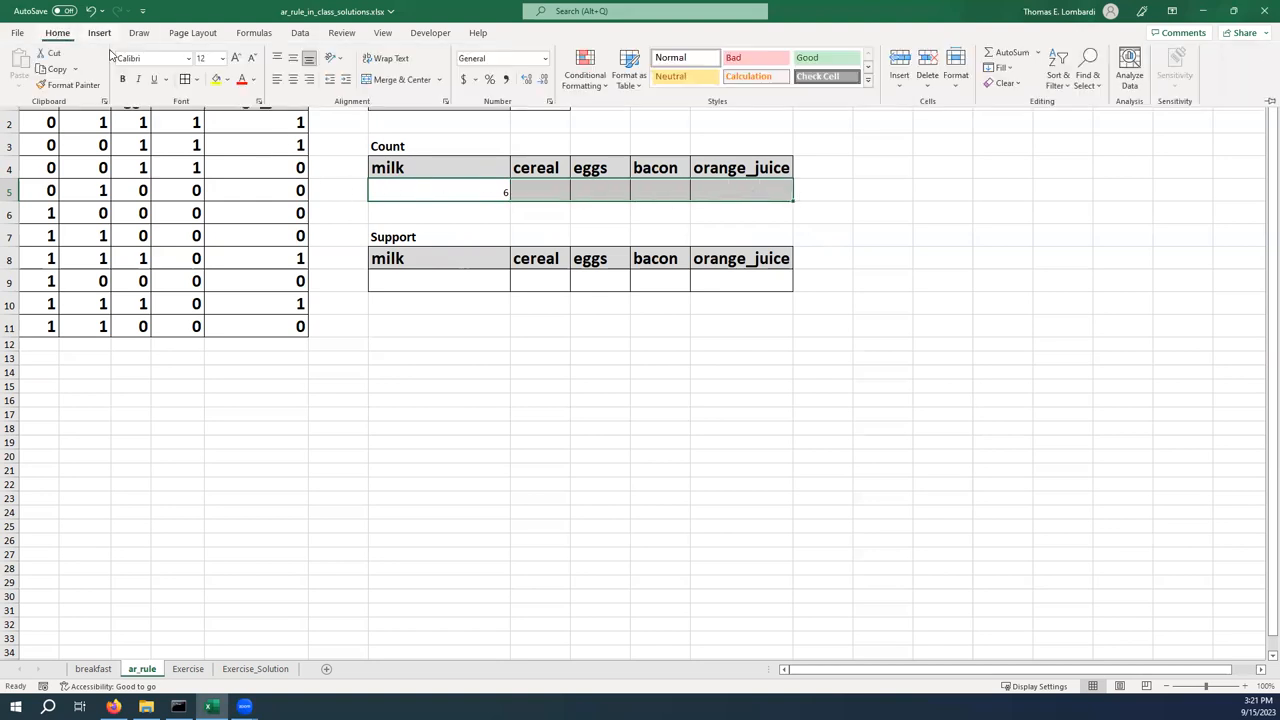
{"action": "left_click", "coordinate": [222, 58]}
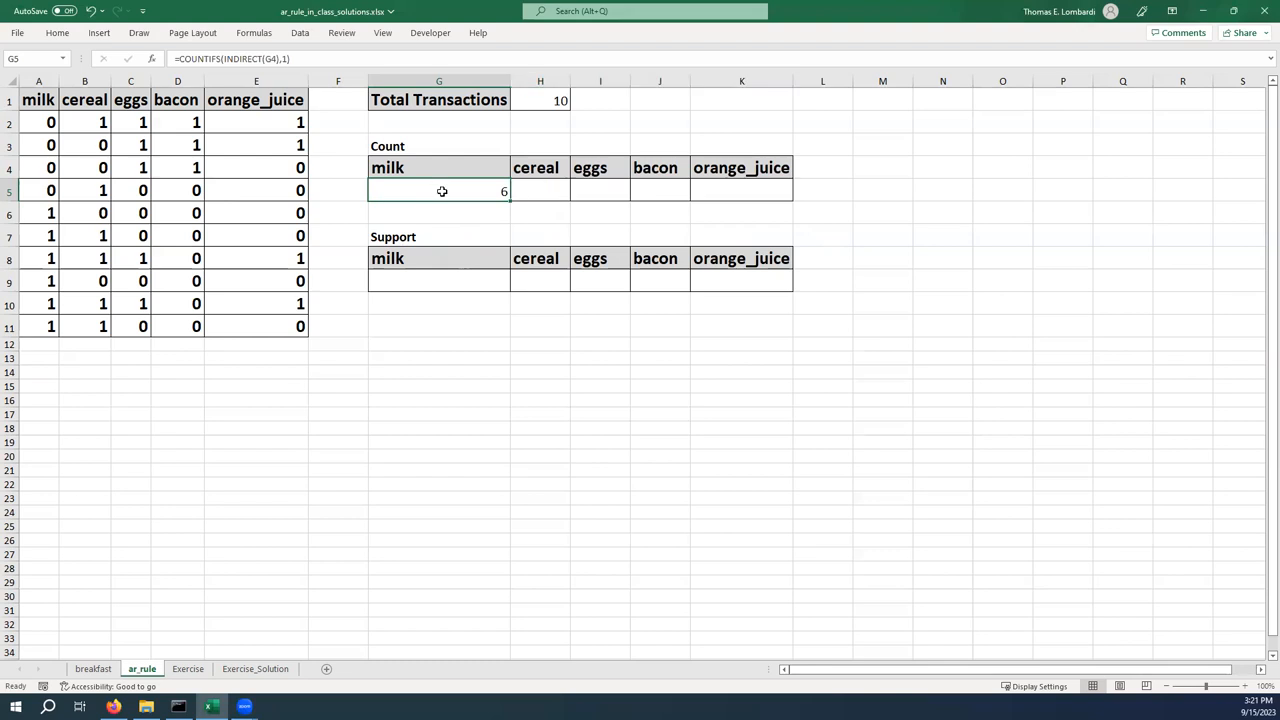
{"action": "mouse_move", "coordinate": [446, 206]}
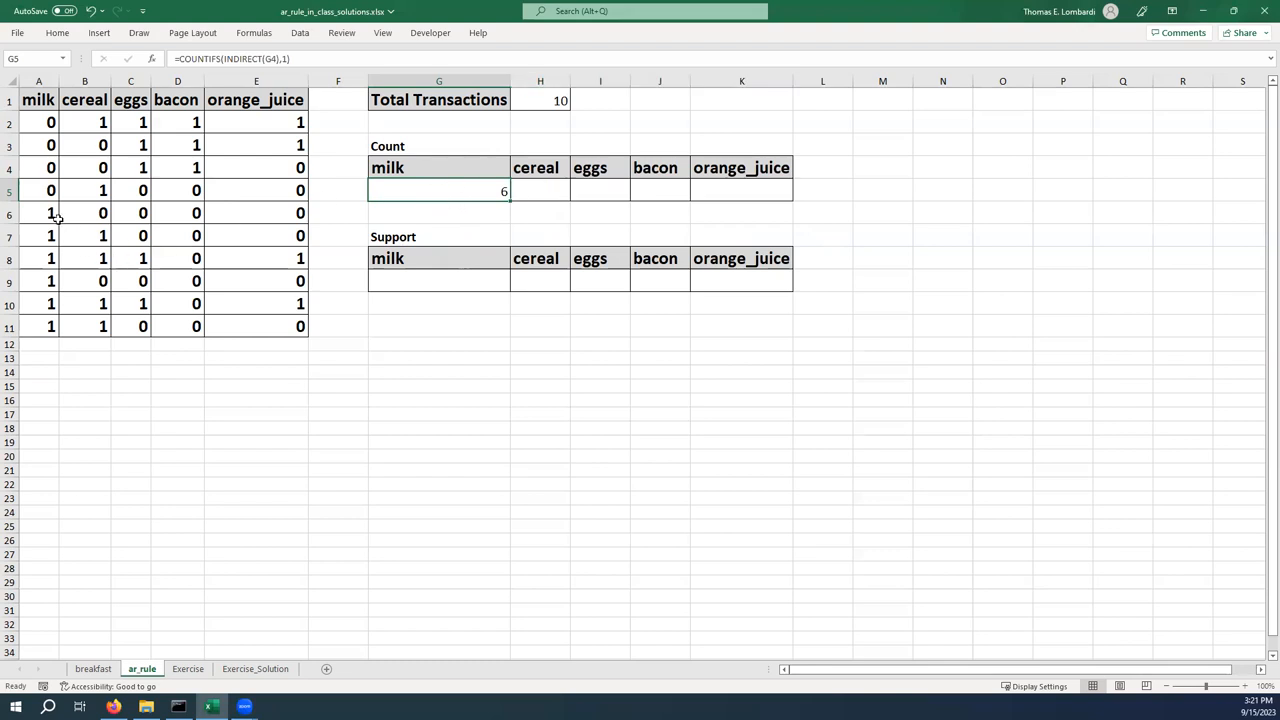
{"action": "left_click", "coordinate": [51, 213]}
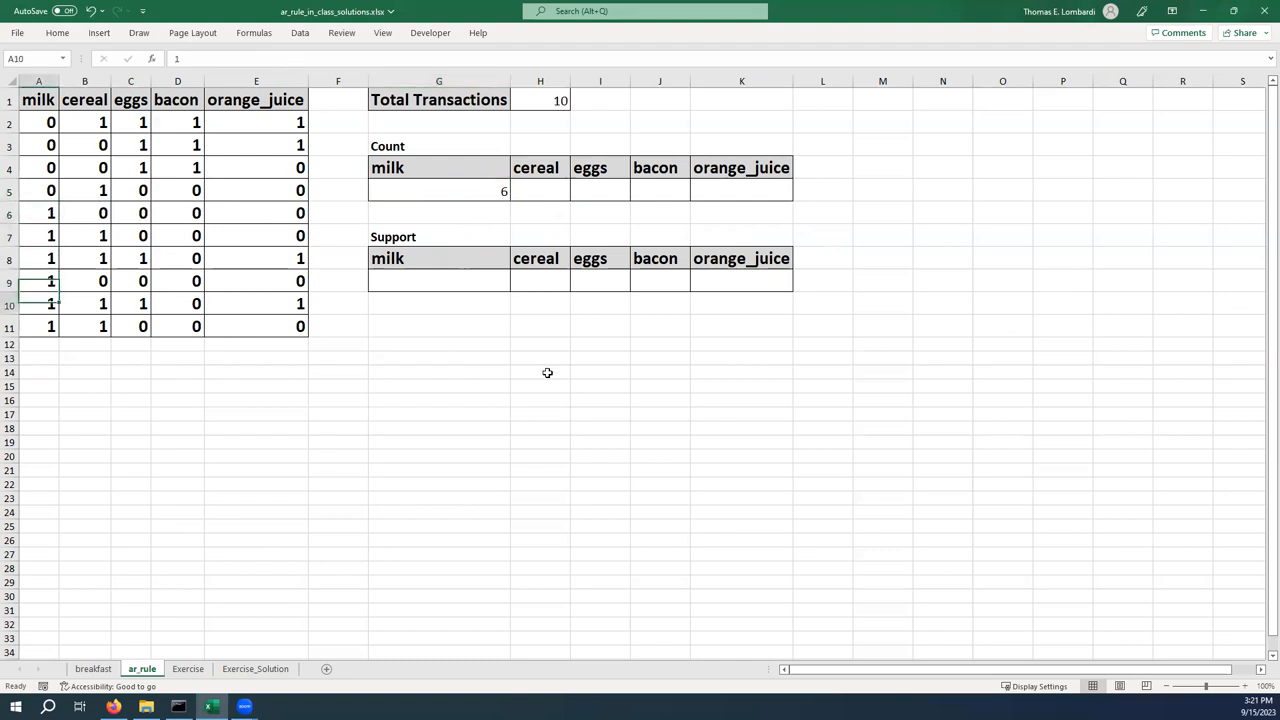
{"action": "left_click", "coordinate": [38, 326]}
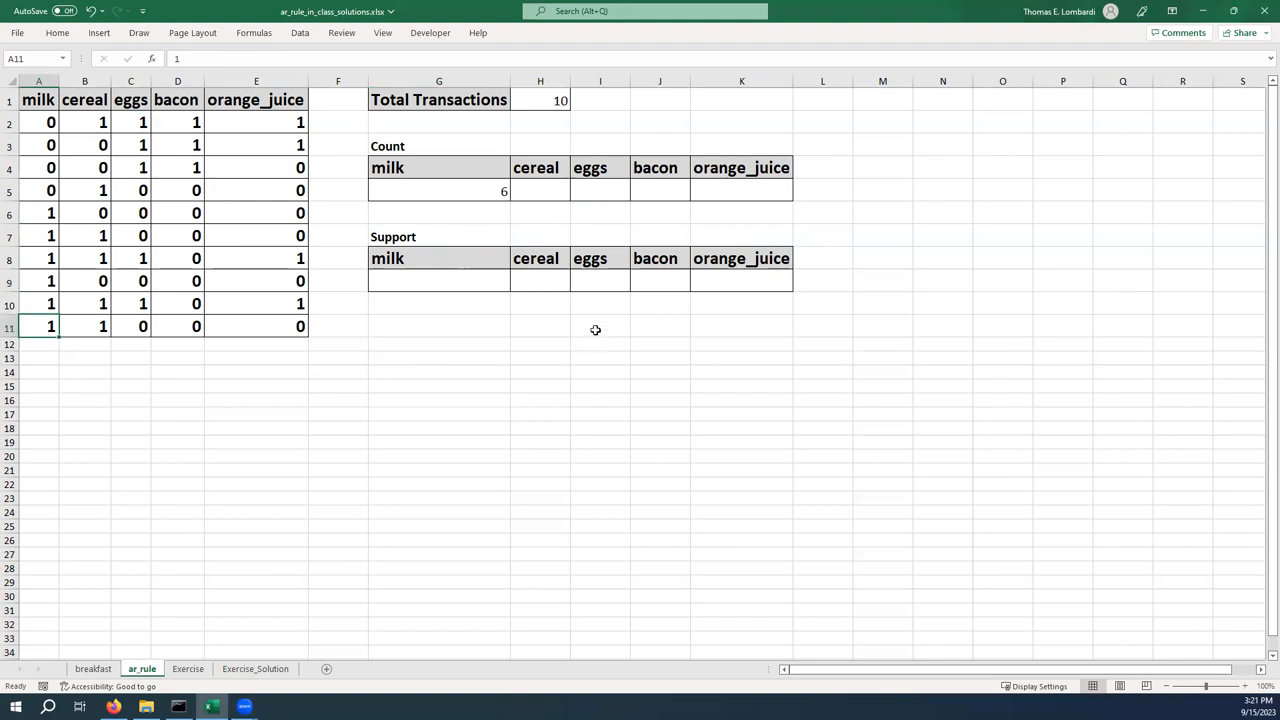
{"action": "mouse_move", "coordinate": [448, 191]}
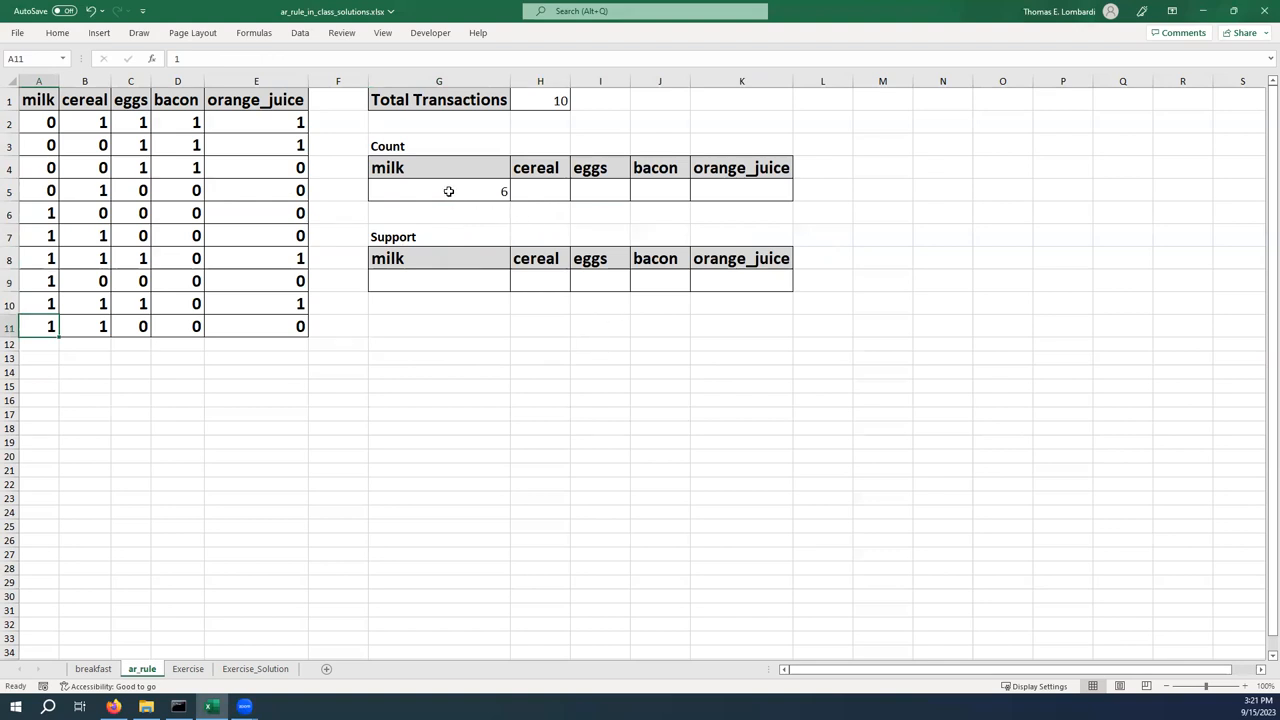
{"action": "left_click", "coordinate": [438, 190]}
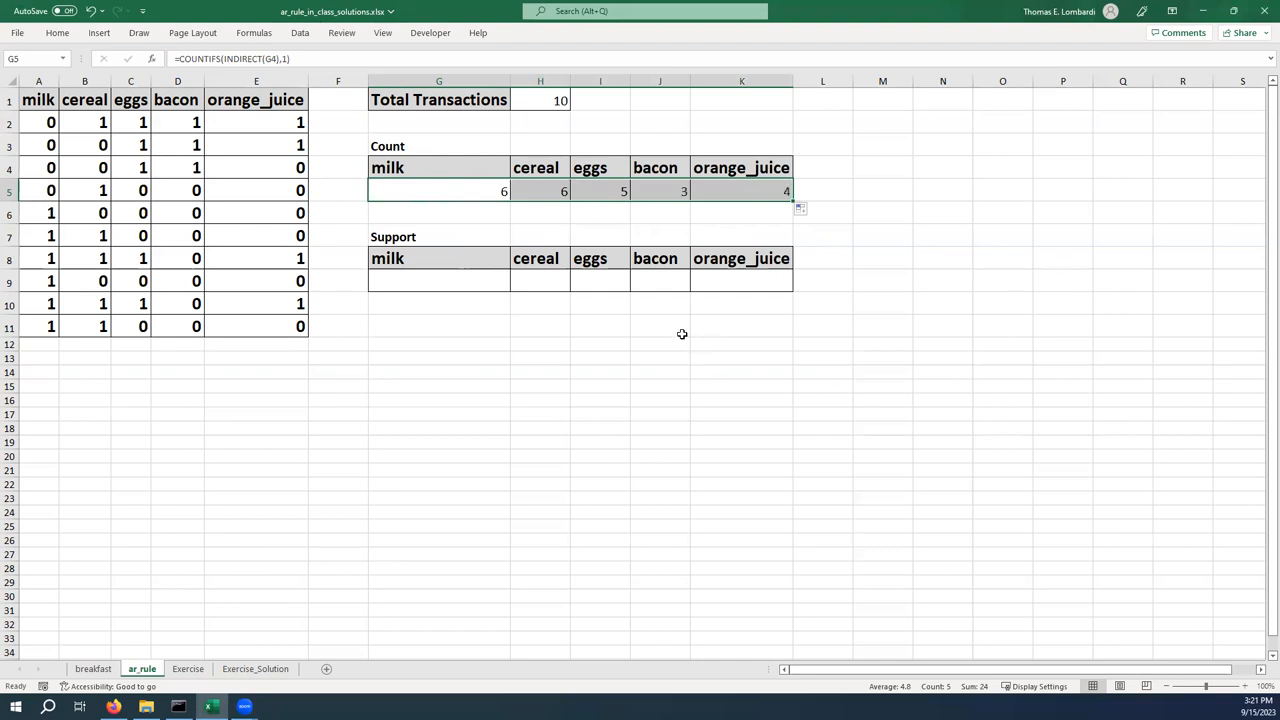
{"action": "left_click", "coordinate": [741, 190]}
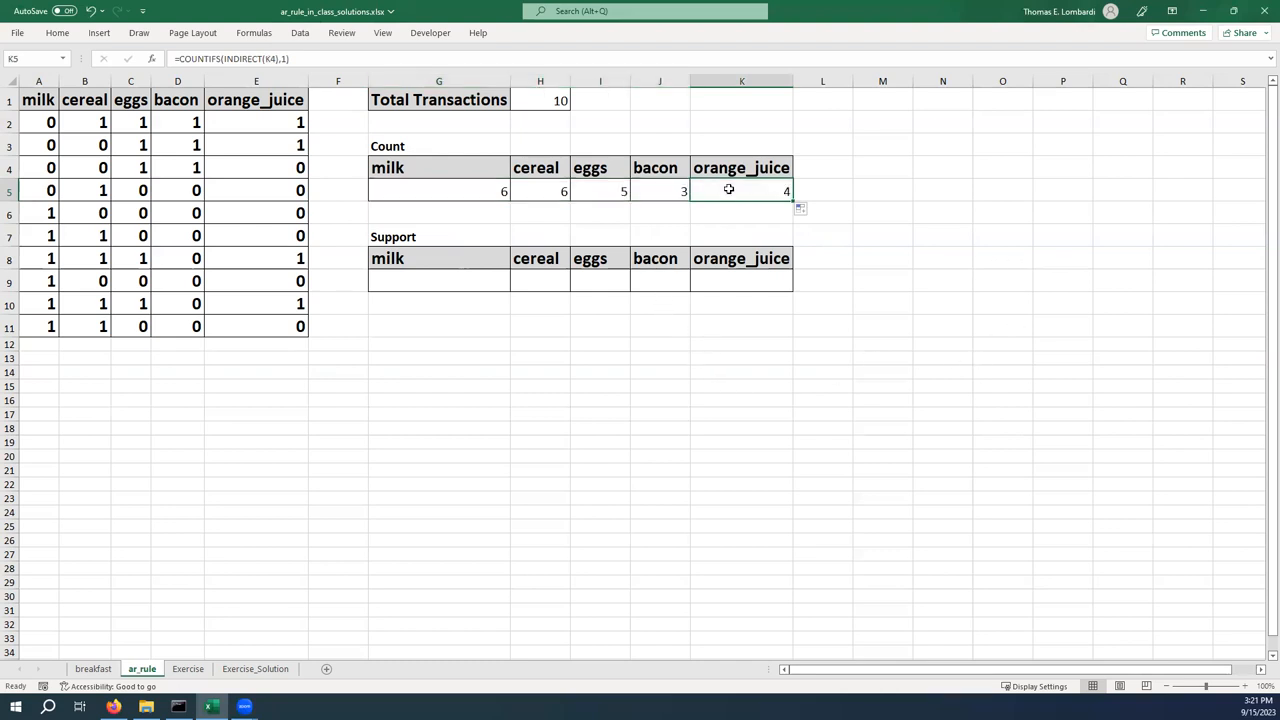
{"action": "mouse_move", "coordinate": [878, 245]}
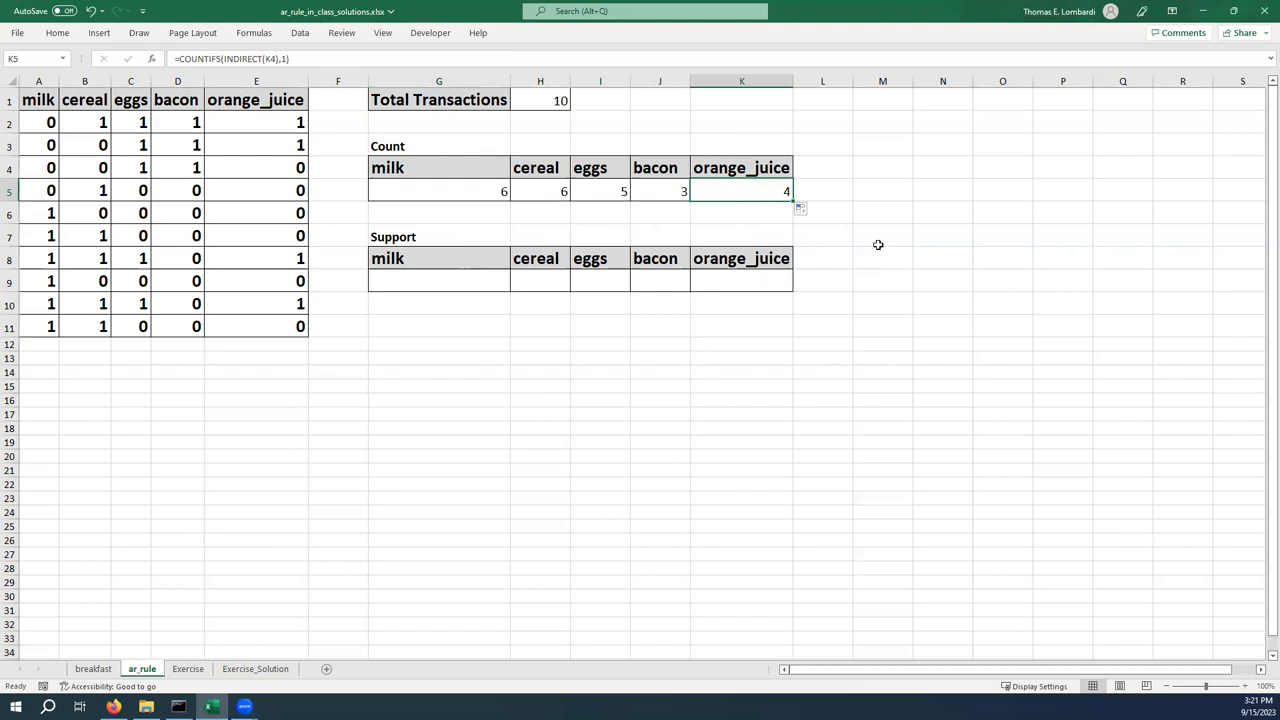
{"action": "mouse_move", "coordinate": [271, 123]}
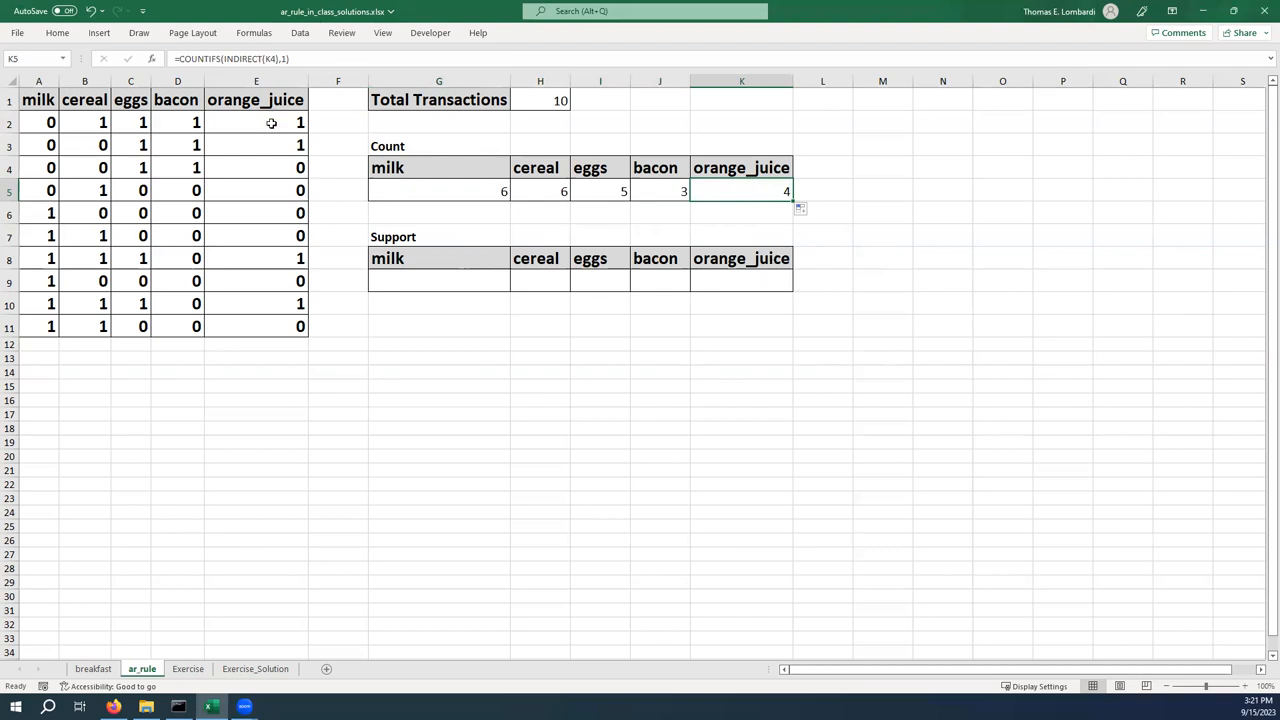
{"action": "left_click", "coordinate": [256, 145]}
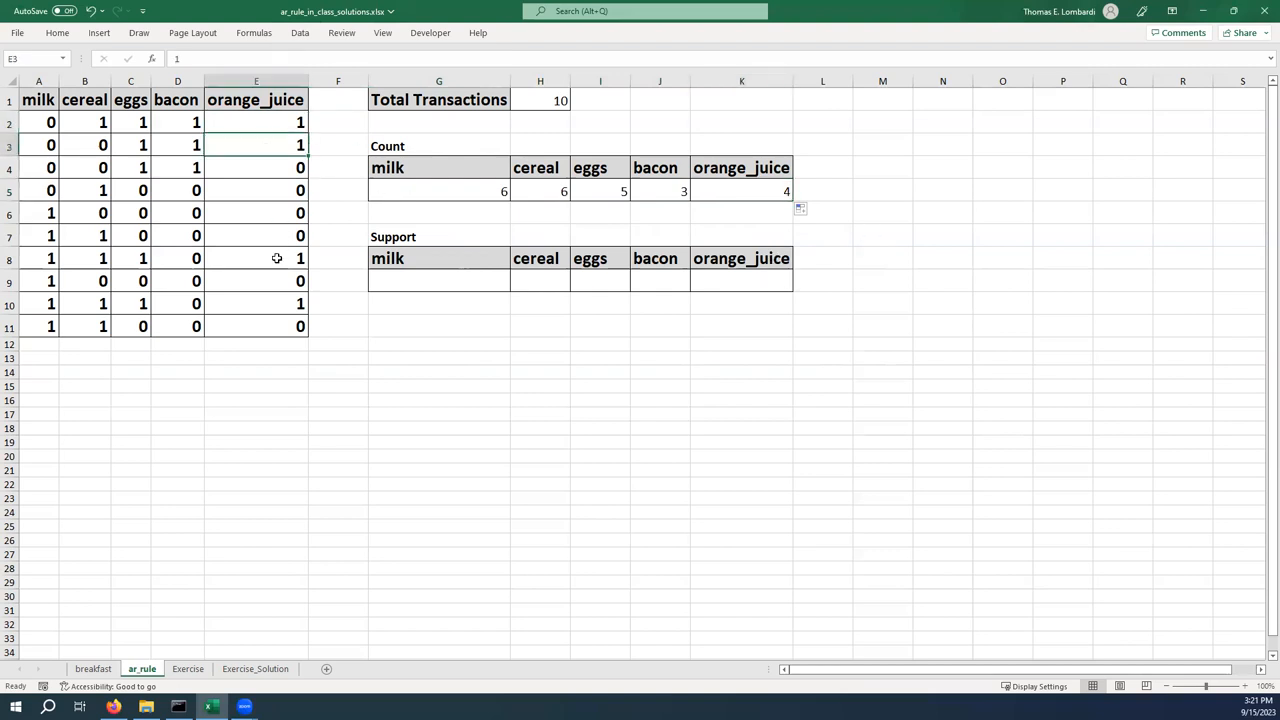
{"action": "left_click", "coordinate": [256, 303]}
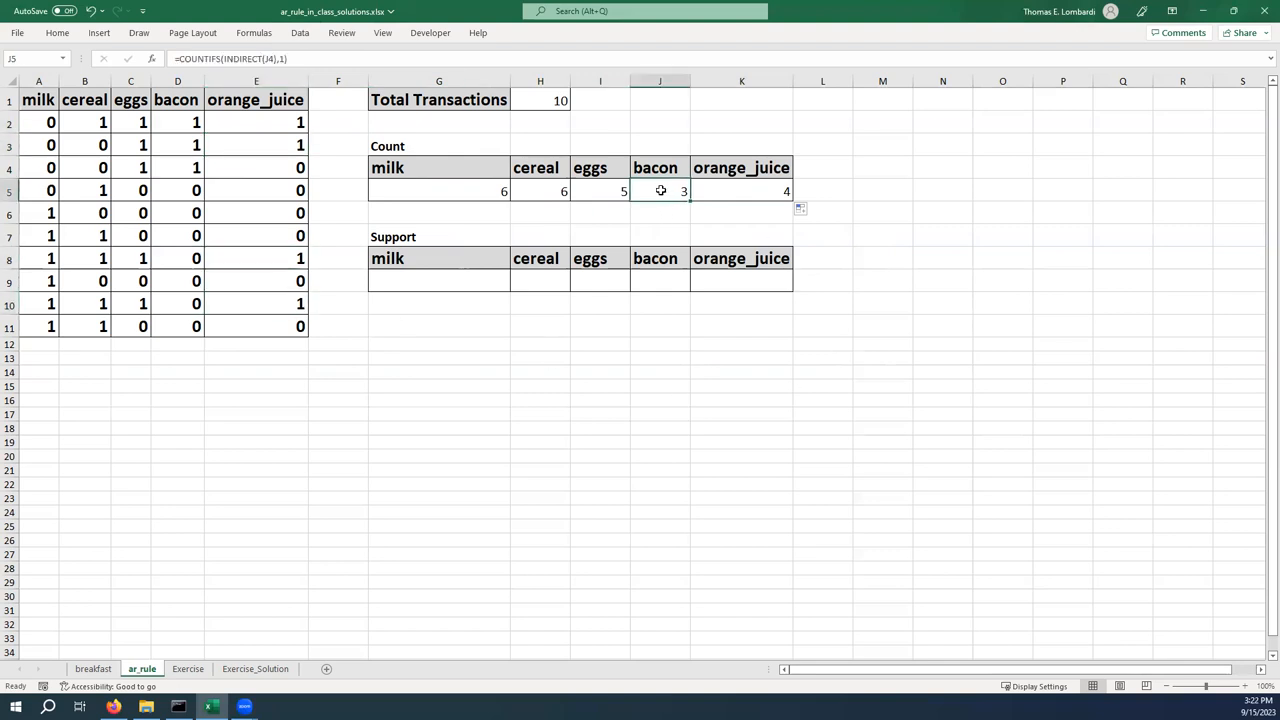
{"action": "left_click", "coordinate": [177, 145]}
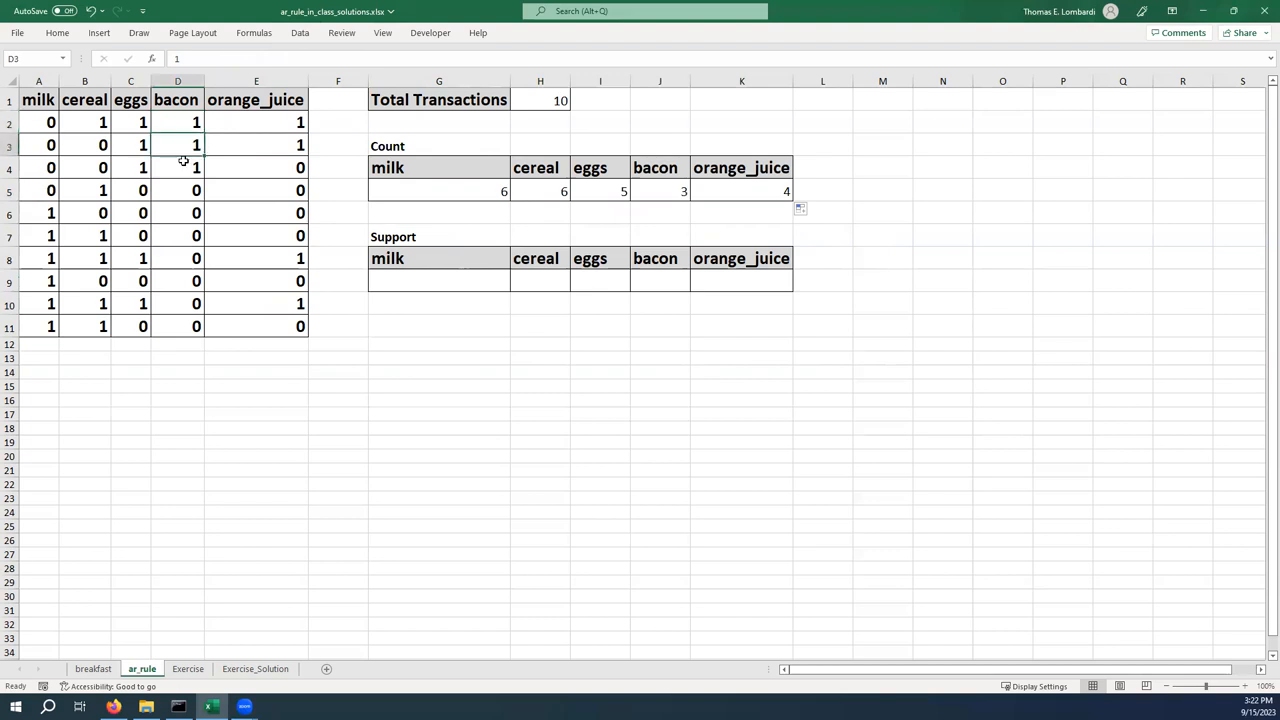
{"action": "left_click", "coordinate": [177, 167]}
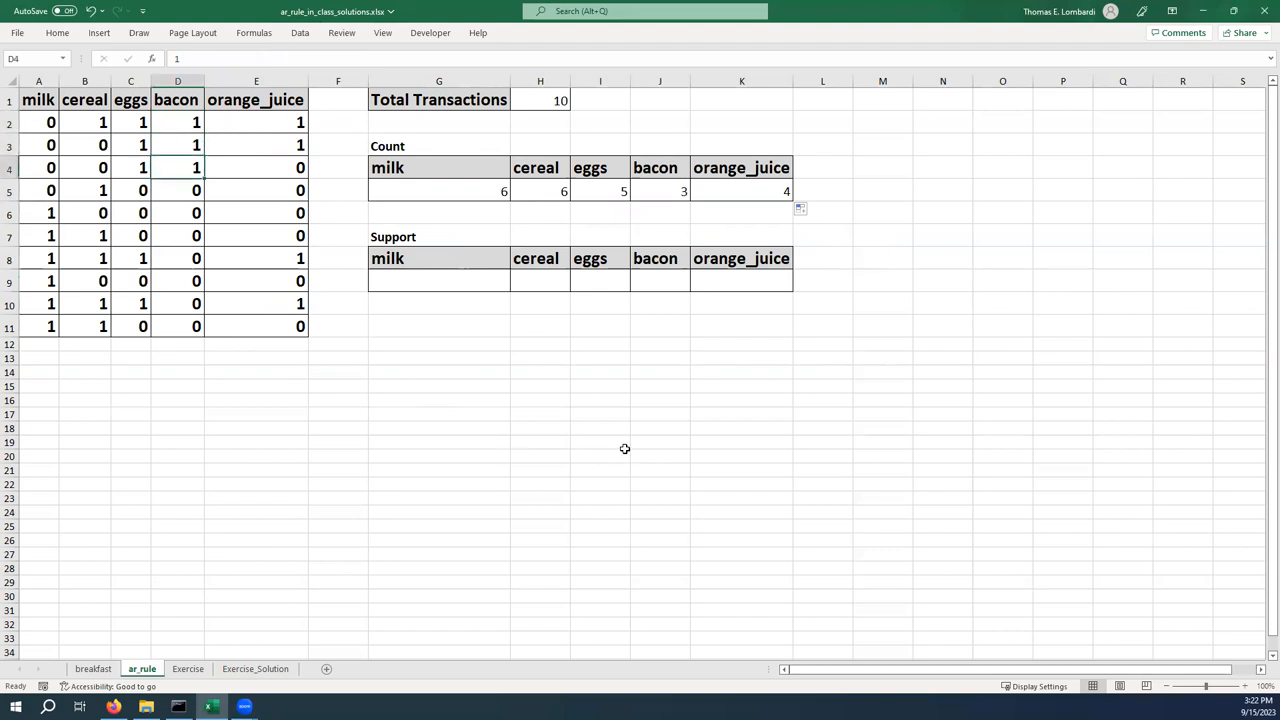
{"action": "mouse_move", "coordinate": [896, 303]}
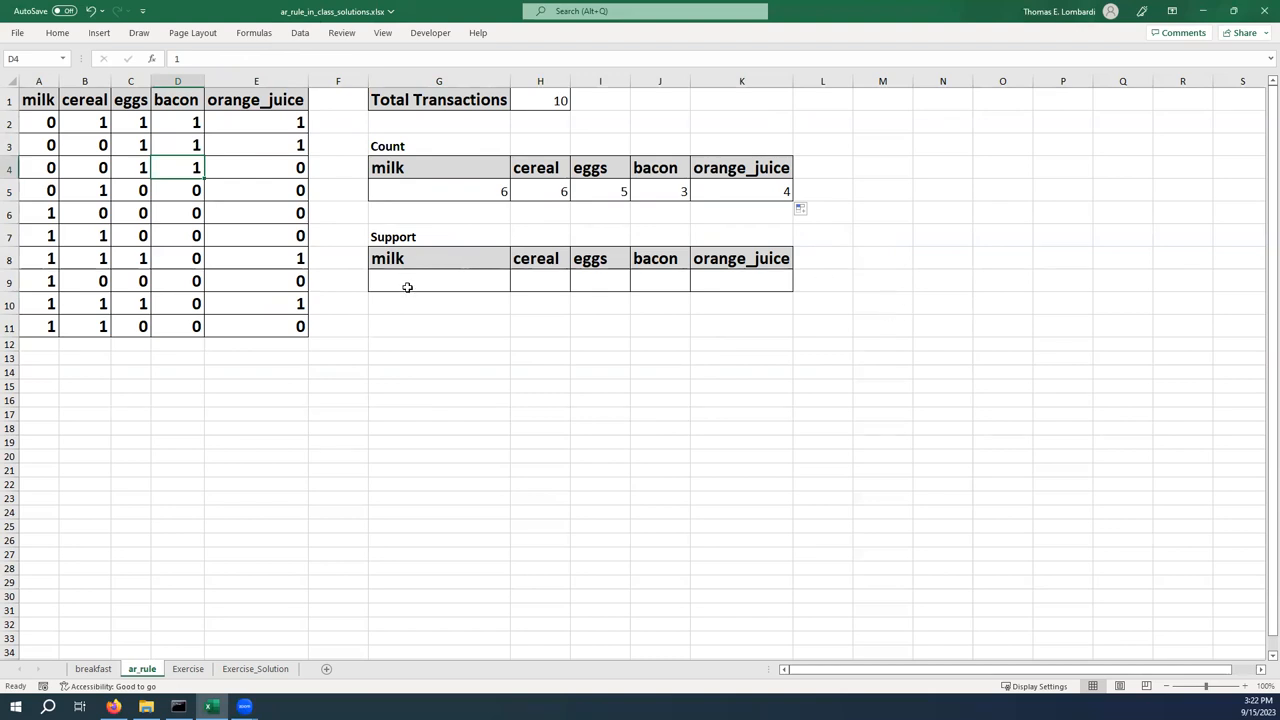
{"action": "mouse_move", "coordinate": [407, 284]}
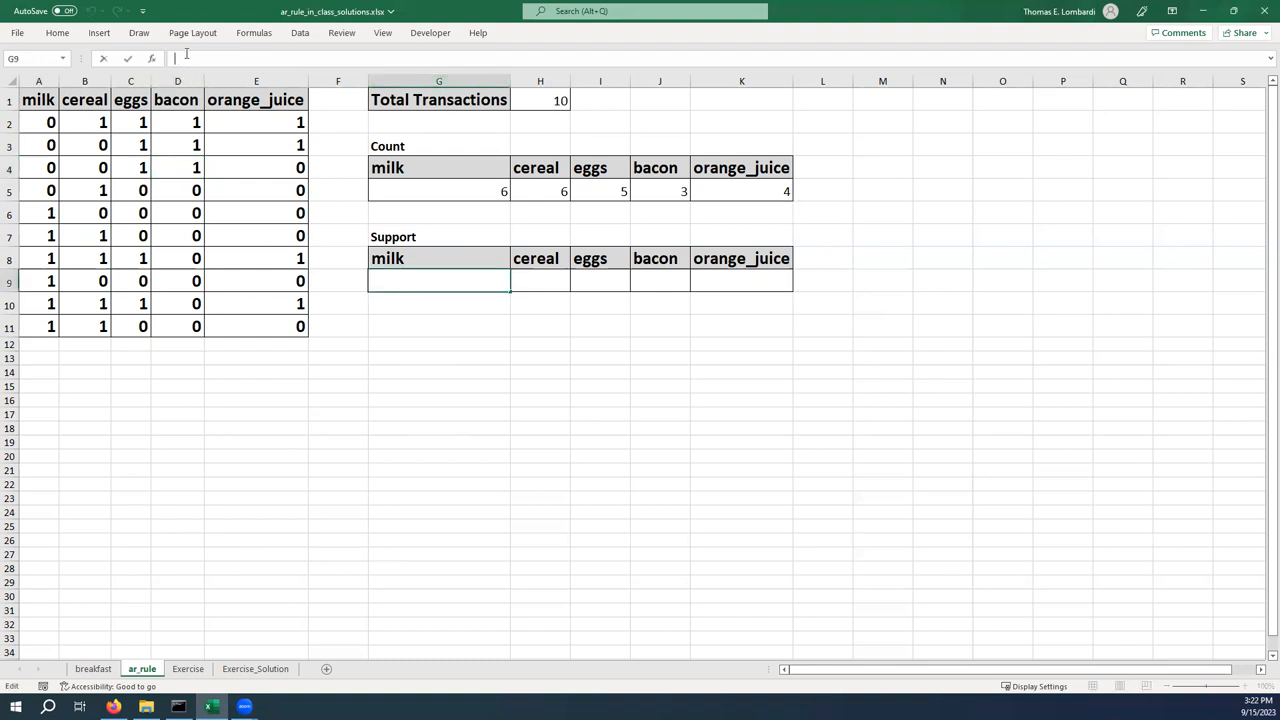
- Enter a support formula in G9 dividing the milk count G5 by the total in H1
{"action": "type", "text": "="}
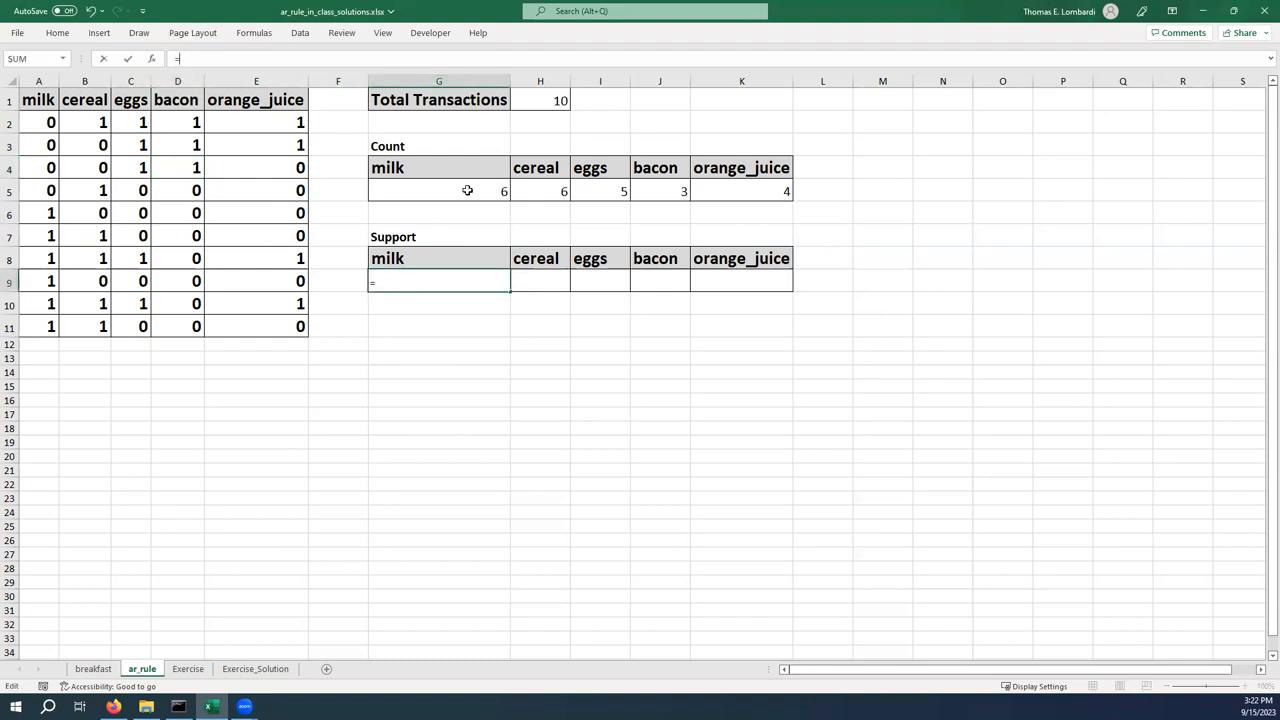
{"action": "left_click", "coordinate": [438, 190]}
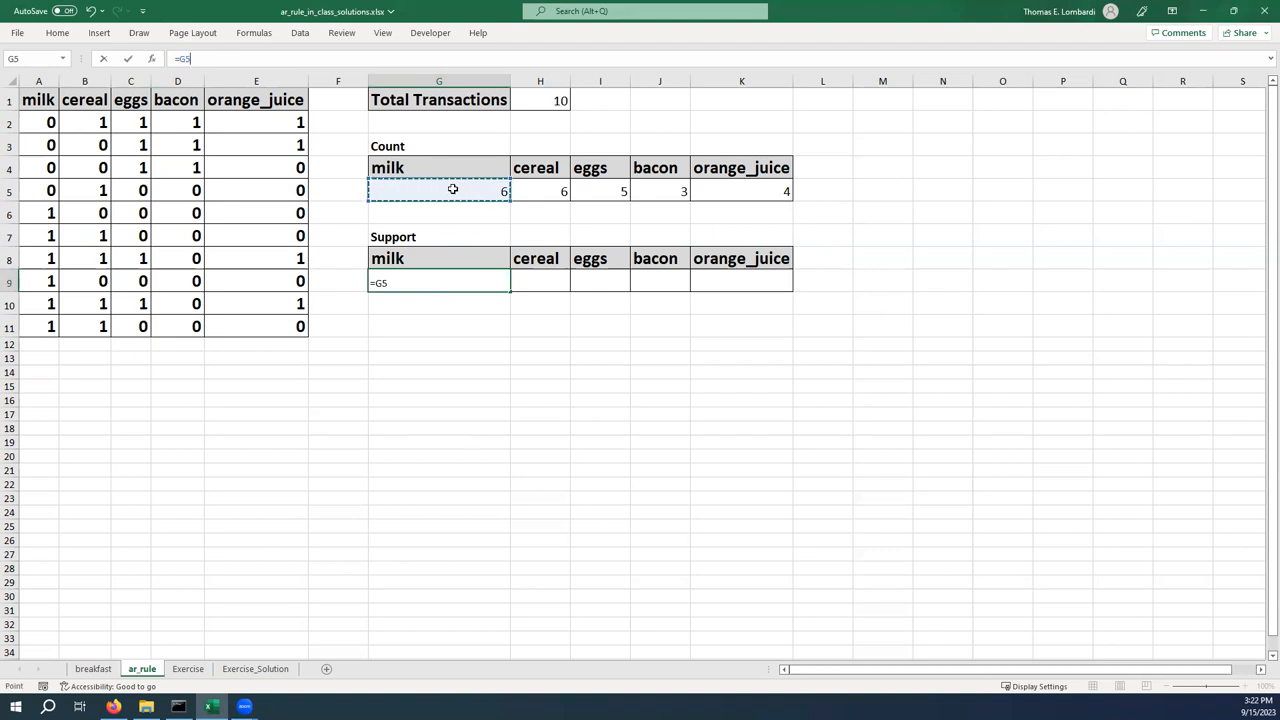
{"action": "left_click", "coordinate": [540, 99]}
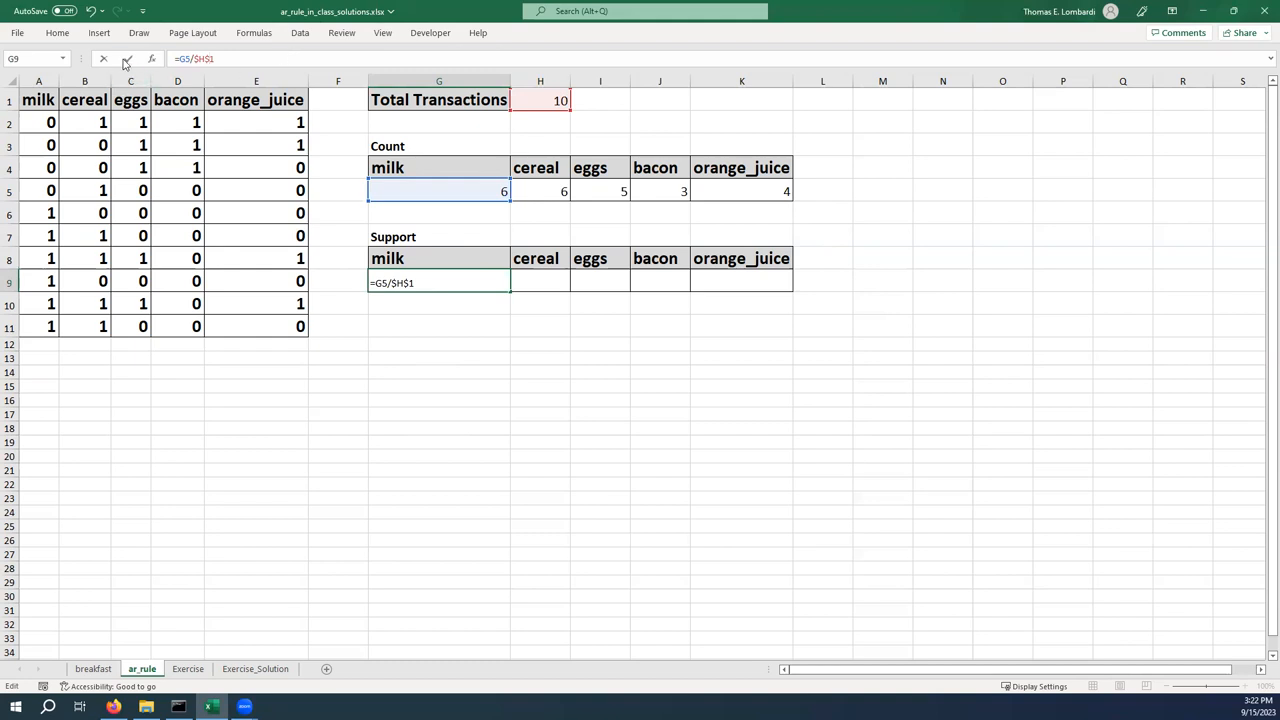
{"action": "key", "text": "enter"}
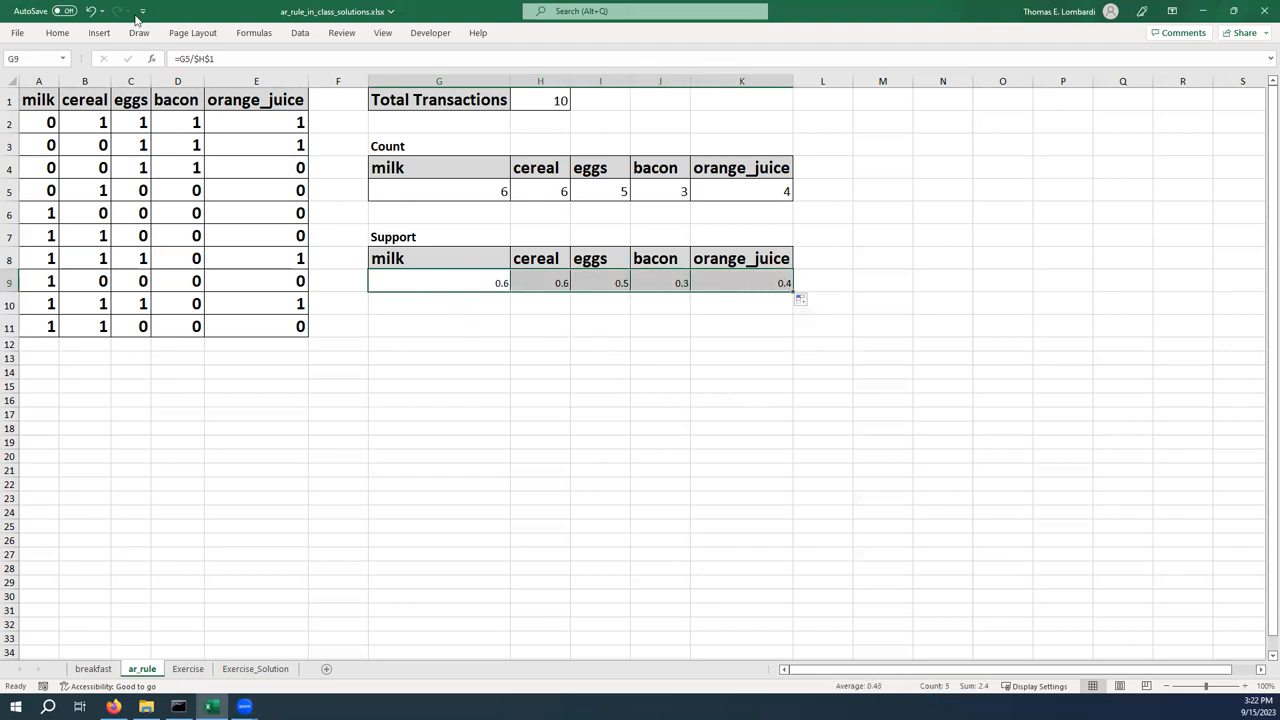
{"action": "left_click", "coordinate": [57, 32]}
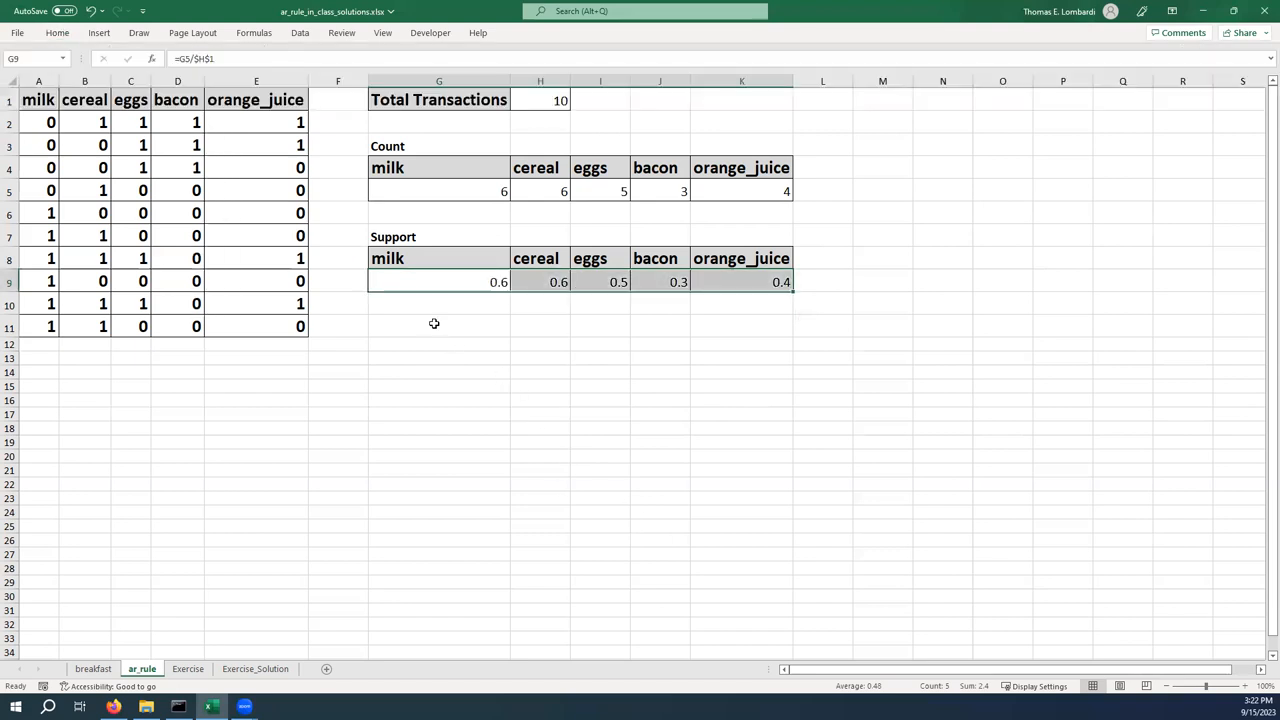
{"action": "left_click", "coordinate": [438, 326]}
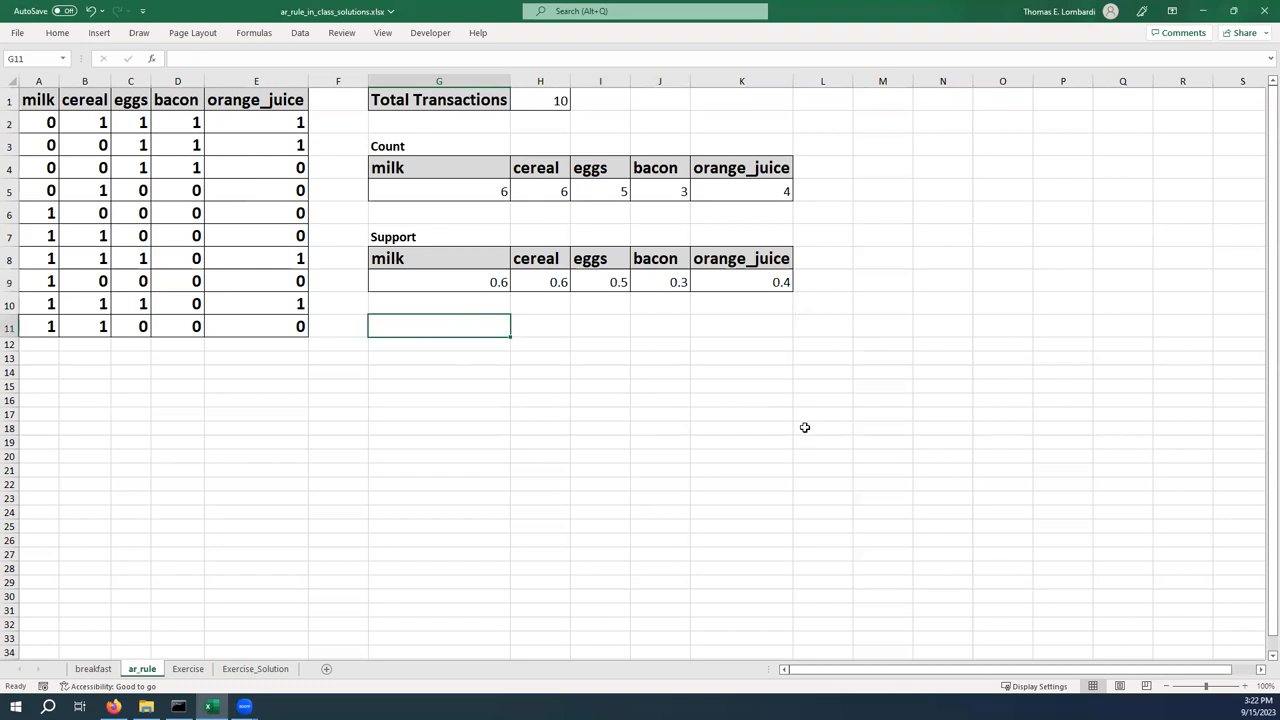